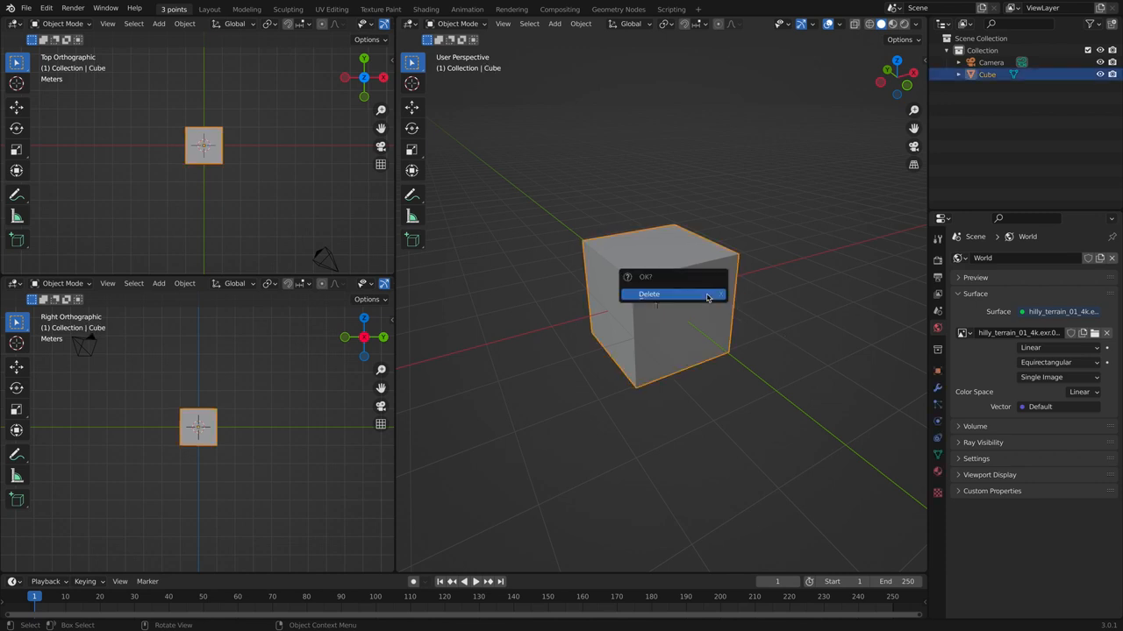
Delete the default cube and add a UV sphere, entering Edit Mode in front view.
left_click(649, 295)
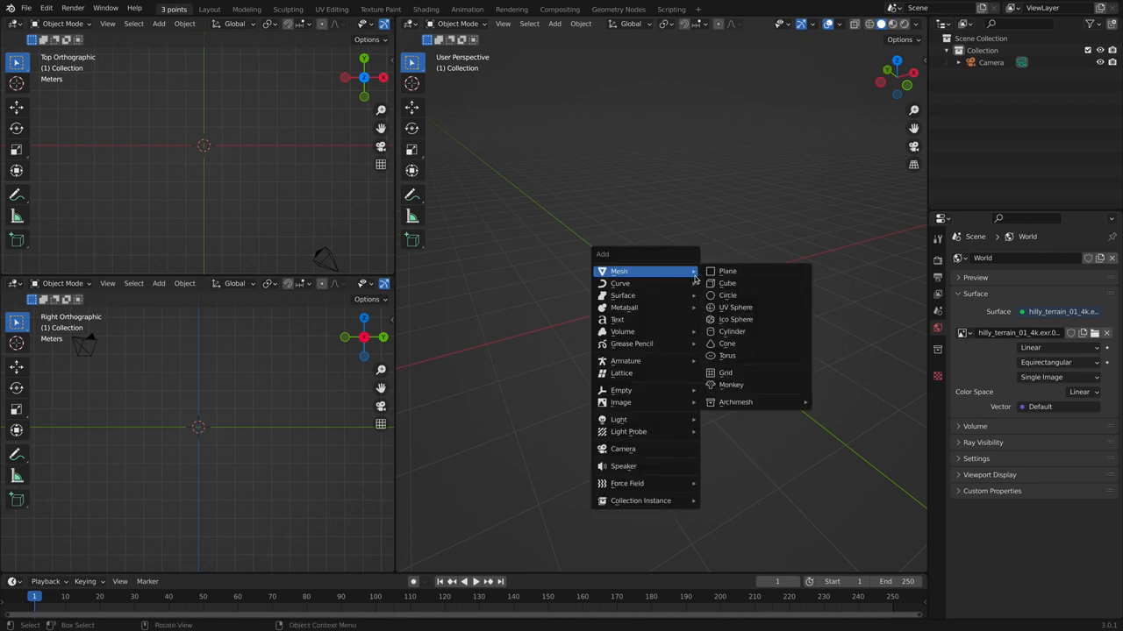
left_click(735, 307)
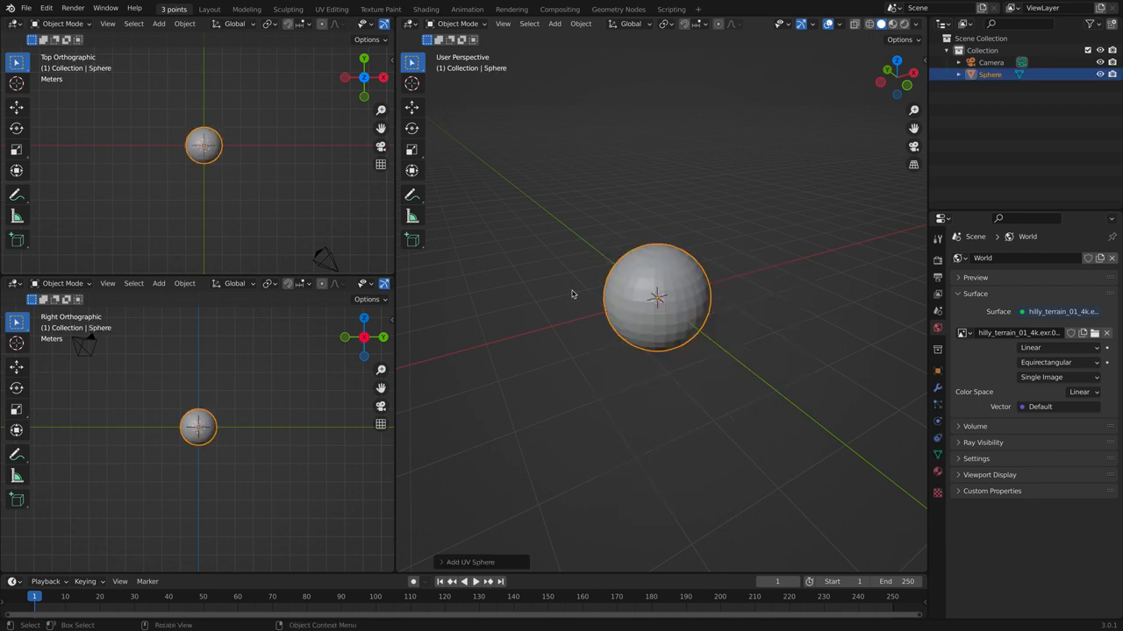
key("Tab")
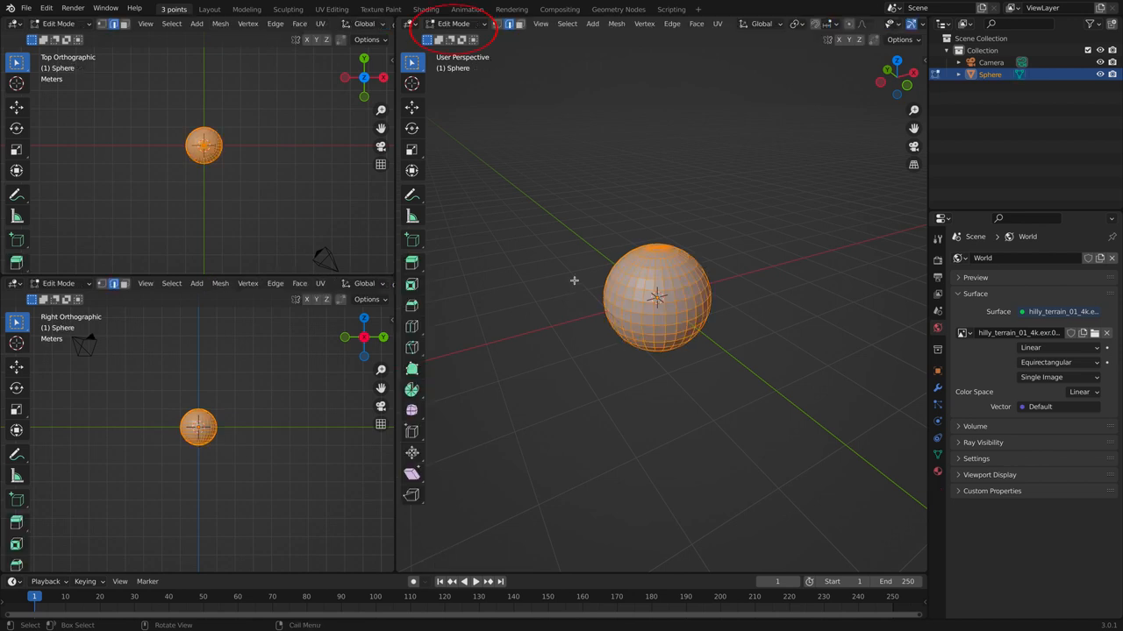
key("KP_1")
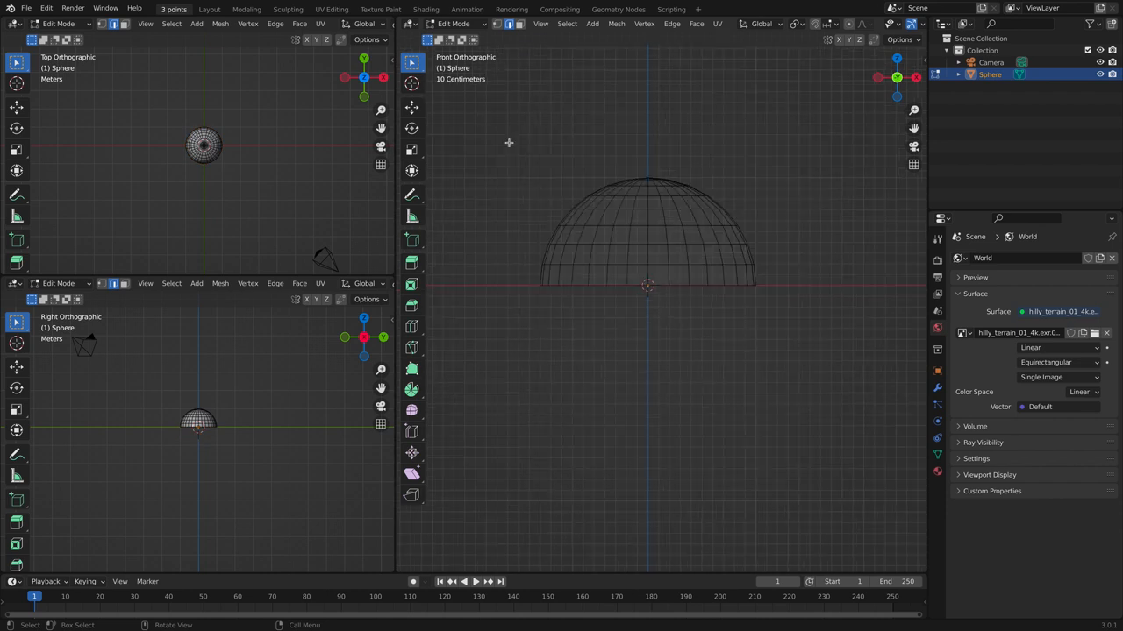
mouse_move(522, 161)
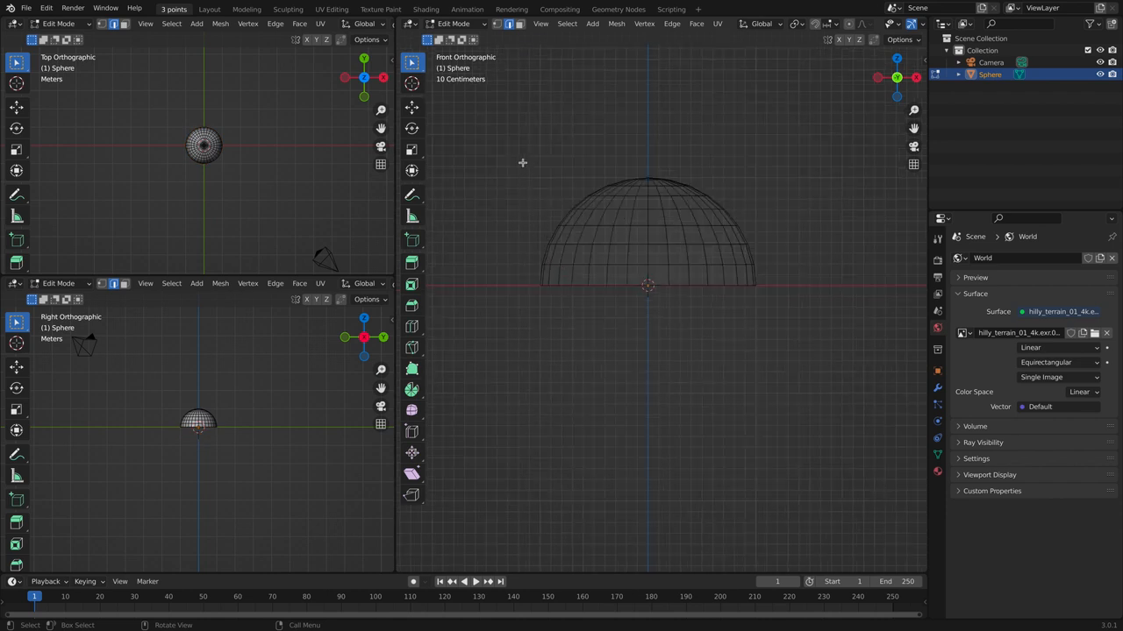
Delete the sphere's lower half and left side, leaving a quarter-dome shell.
left_click_drag(522, 161, 649, 342)
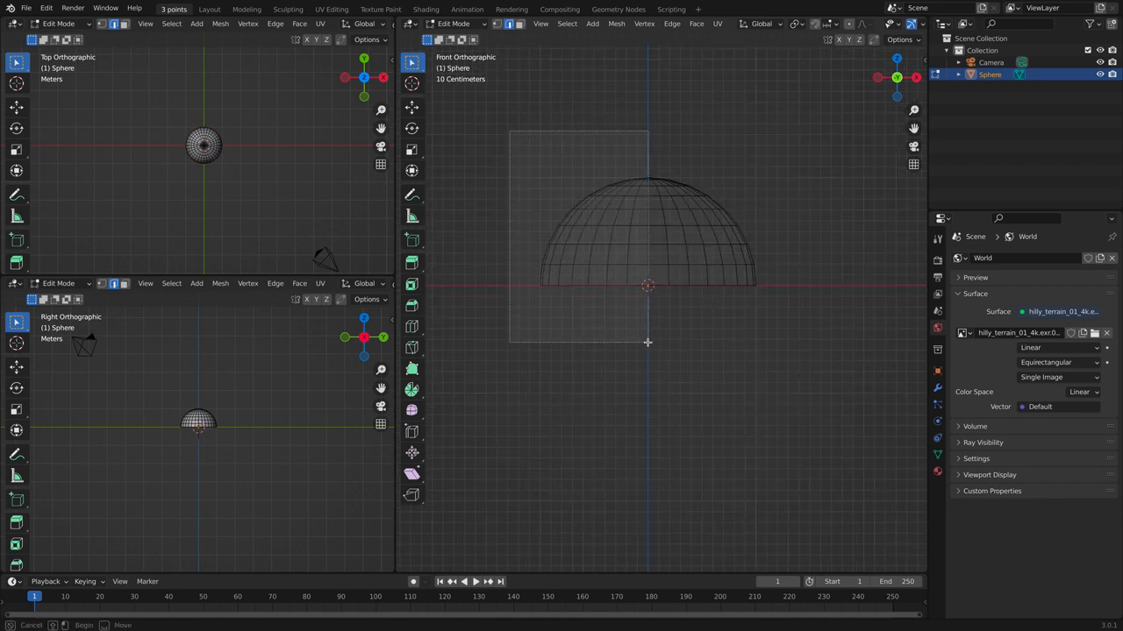
key("x")
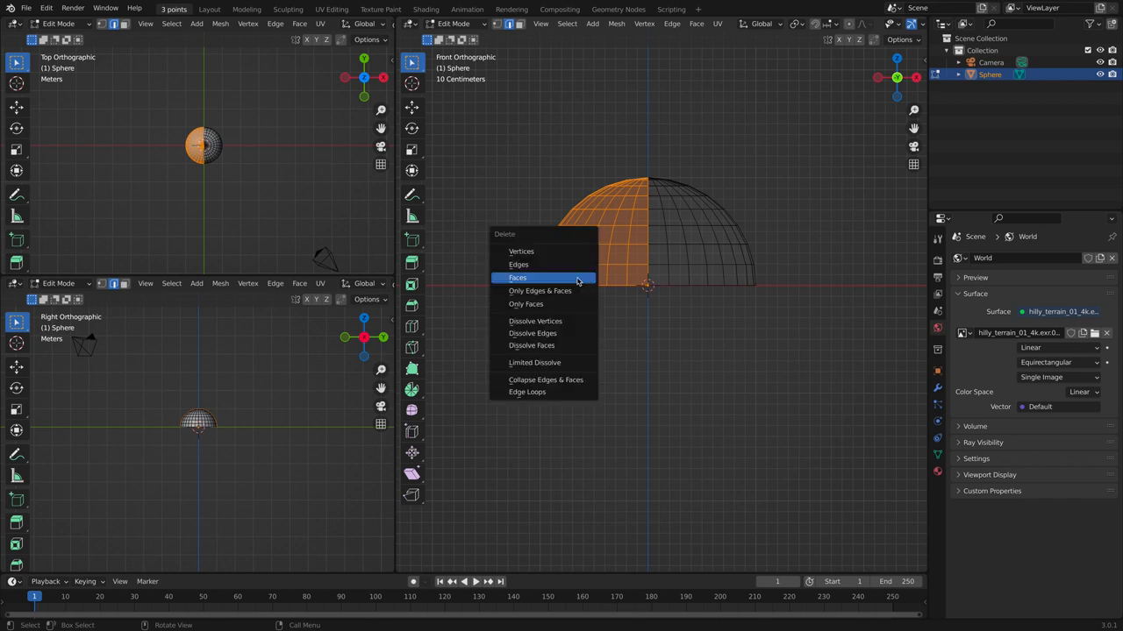
left_click(518, 277)
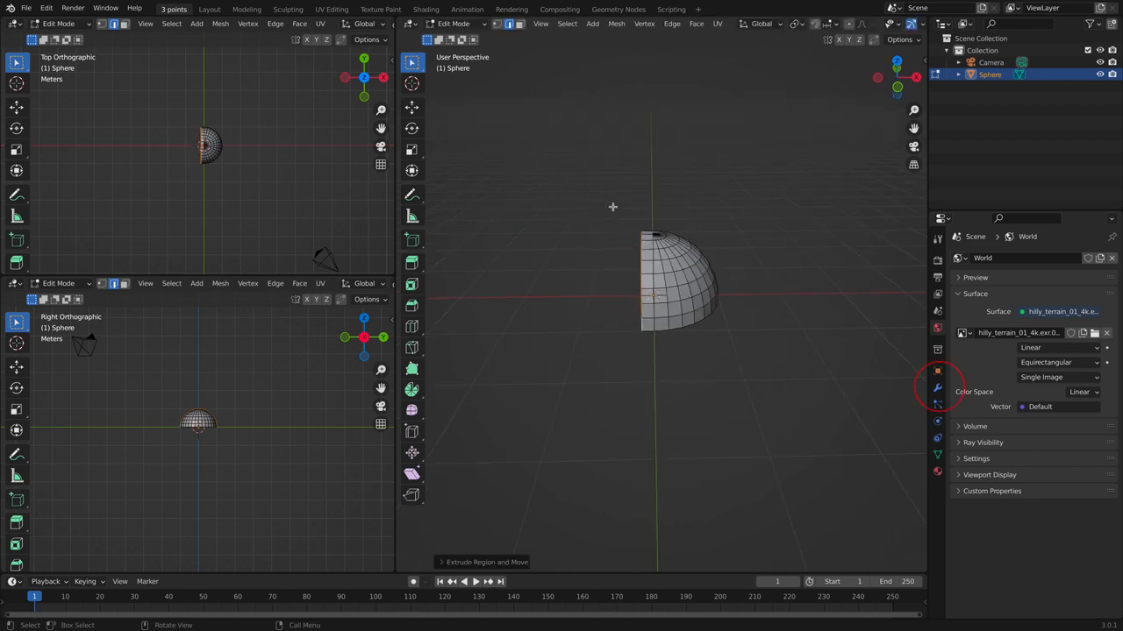
Add a Mirror modifier with Clipping so the quarter dome becomes a symmetric half-shell.
left_click(937, 389)
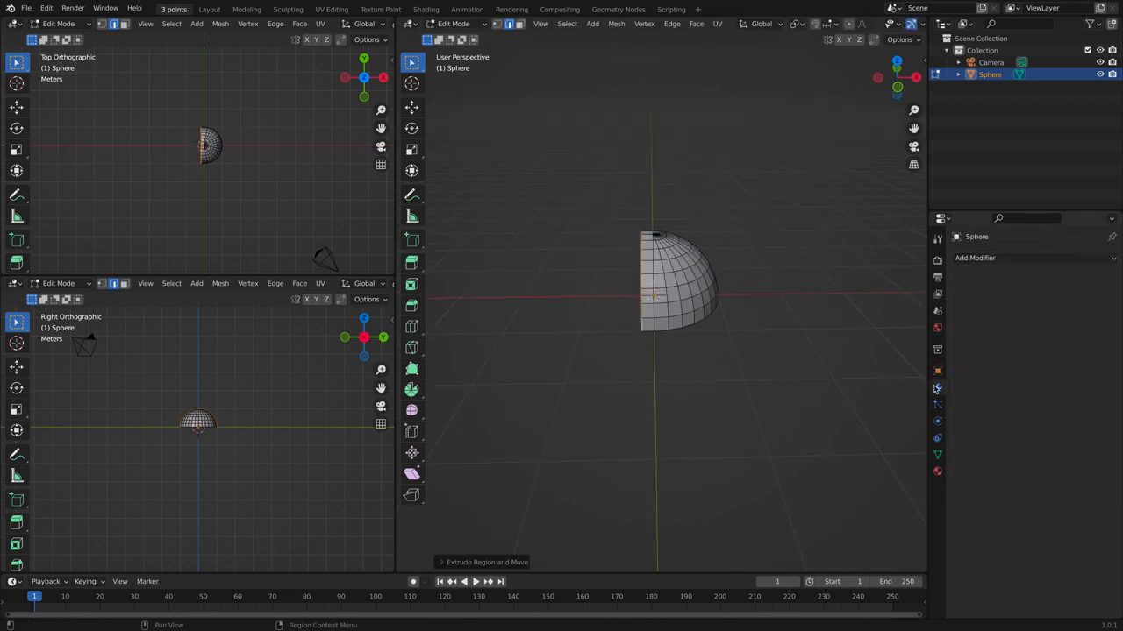
left_click(975, 256)
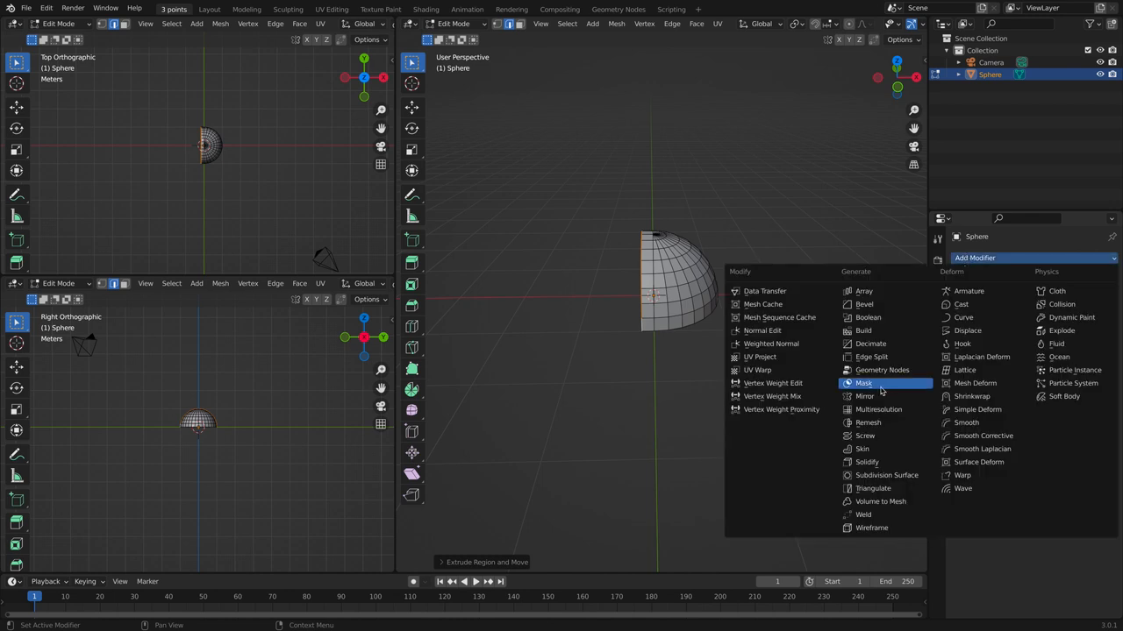
left_click(865, 396)
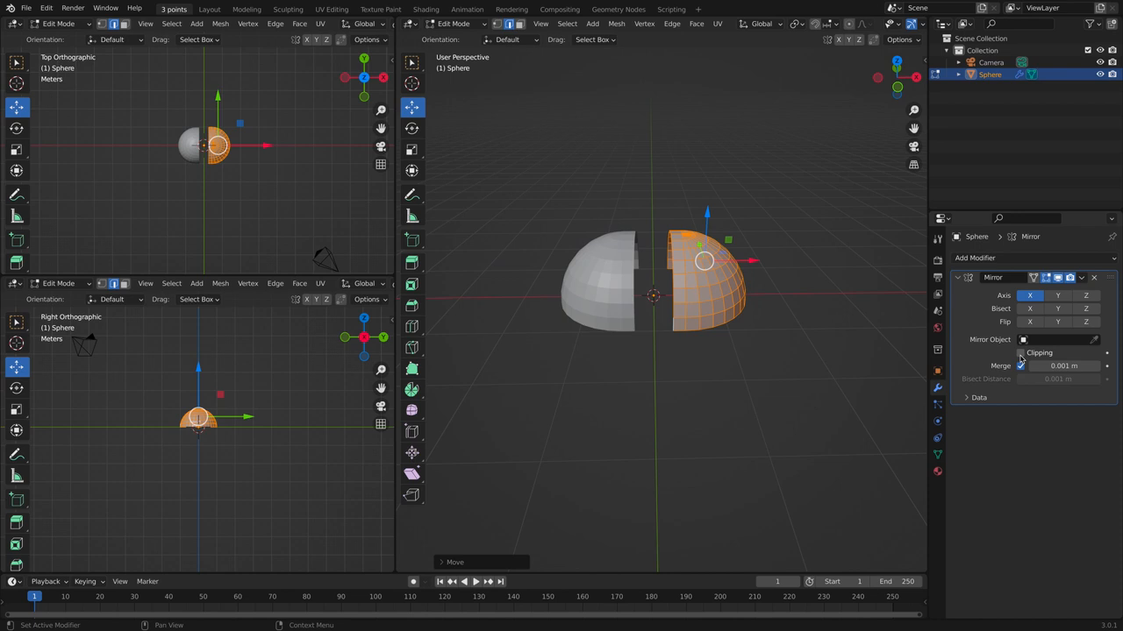
left_click(1021, 353)
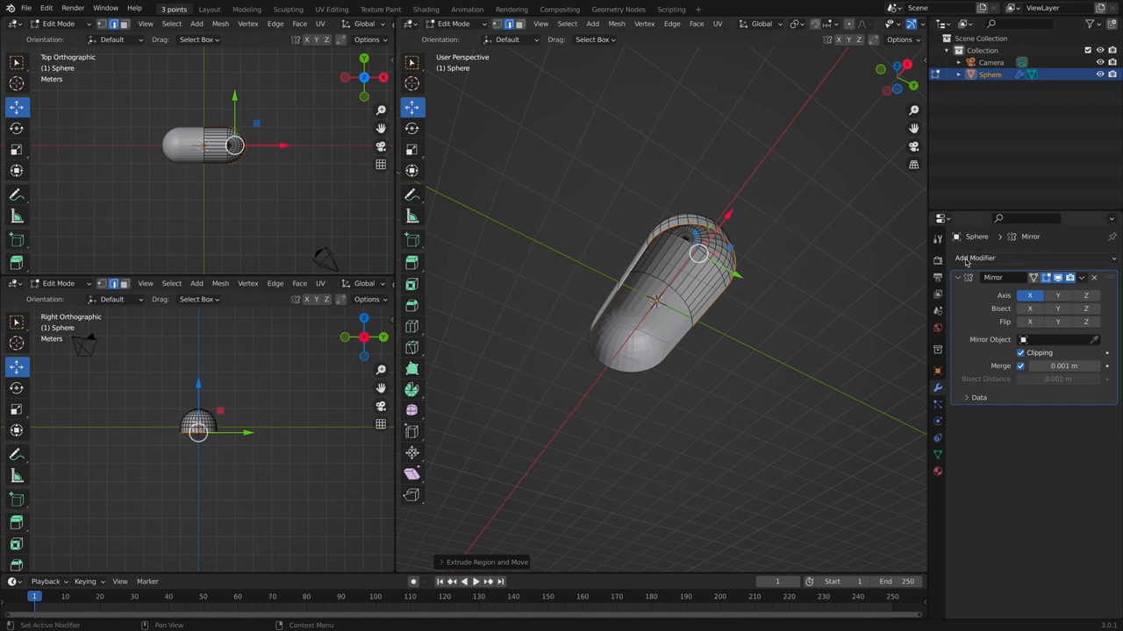
Add Solidify and Subdivision Surface modifiers to the capsule shell, then return to Object Mode.
left_click(975, 258)
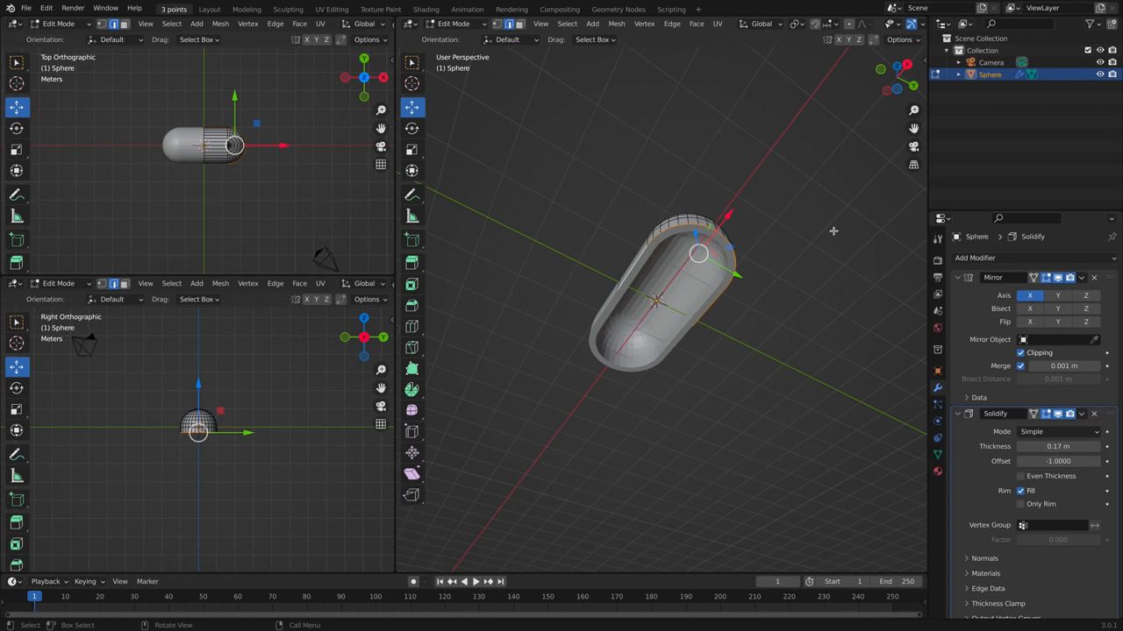
mouse_move(863, 245)
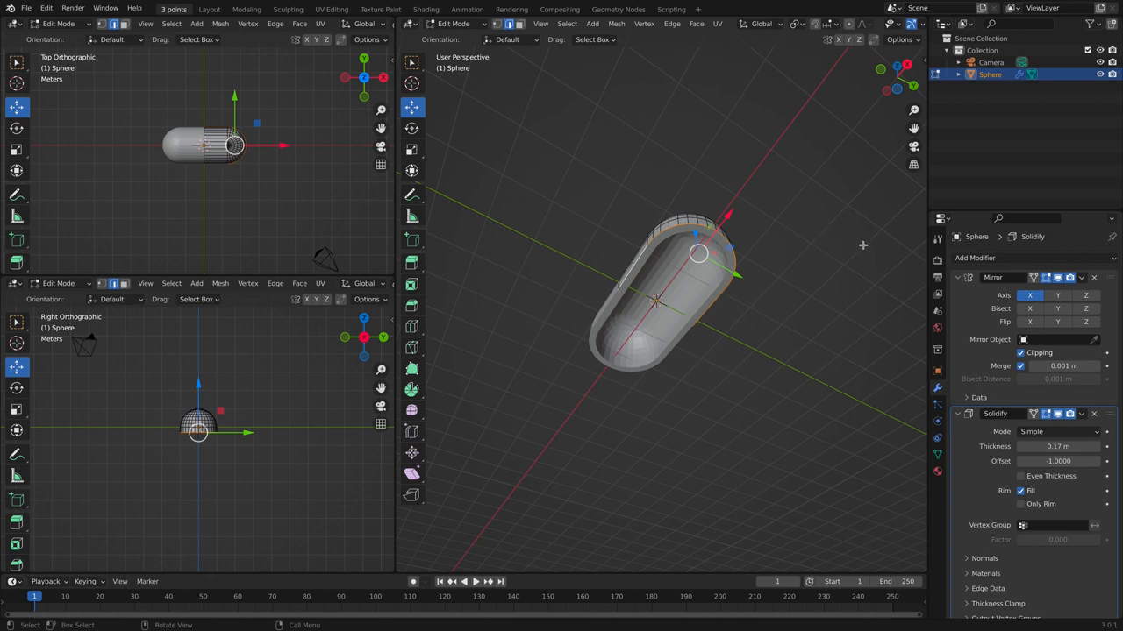
left_click(975, 256)
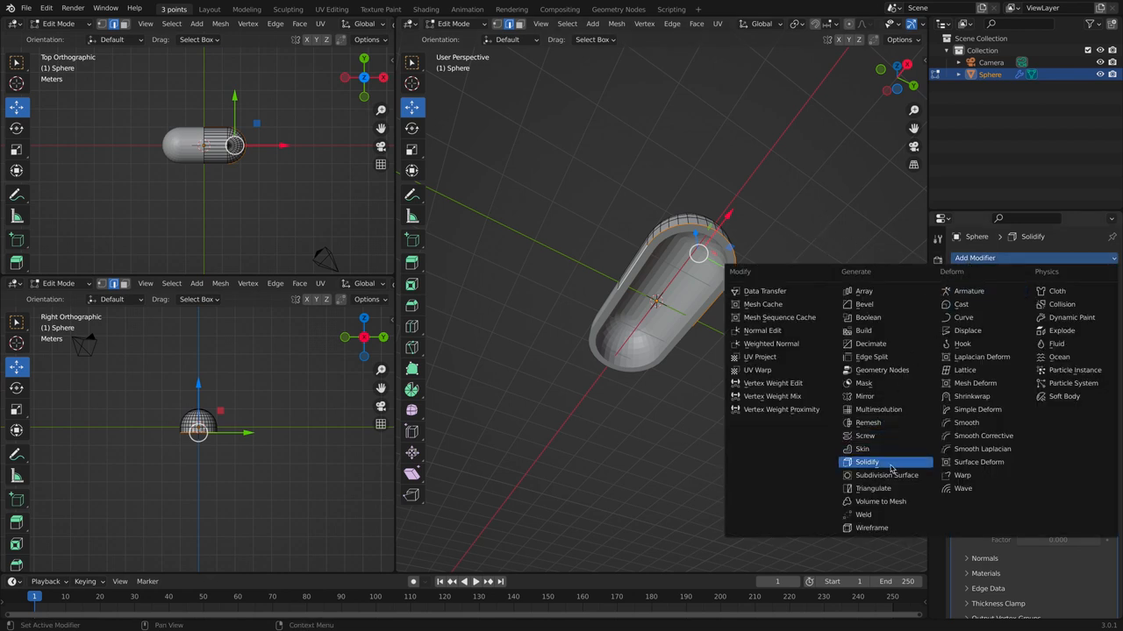
left_click(866, 464)
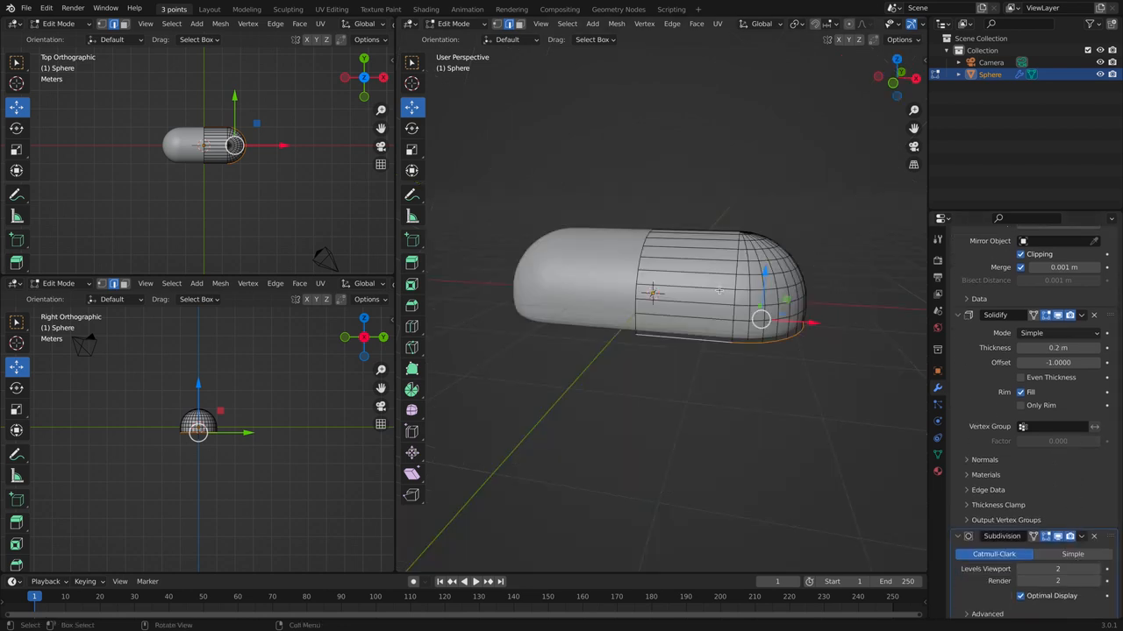
key("Tab")
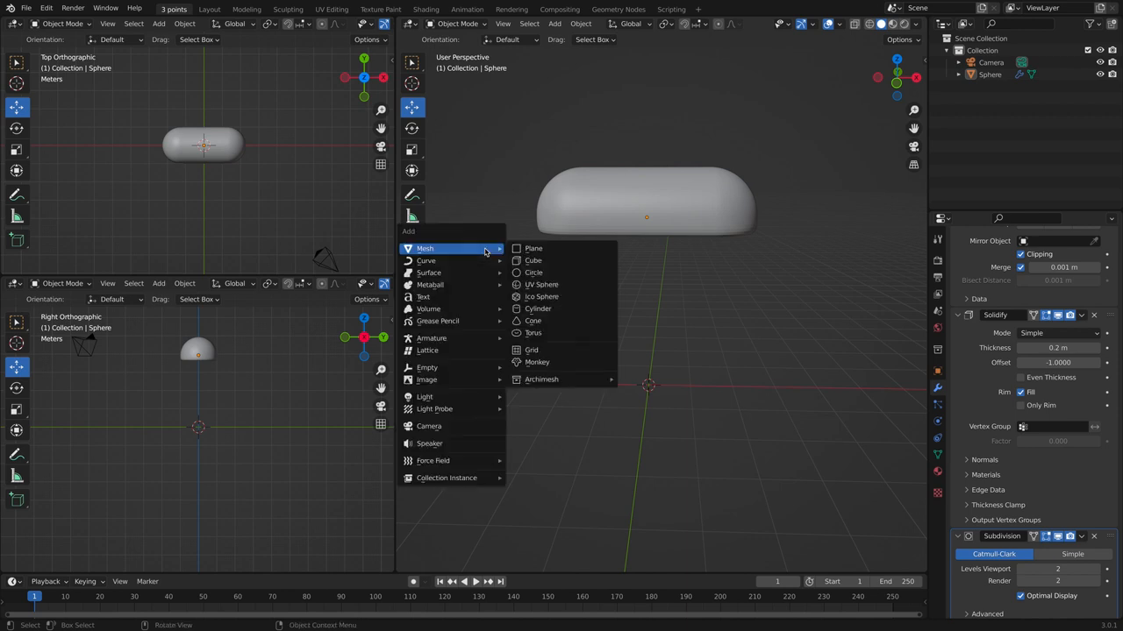
Add a small mirrored UV sphere knob and place it at the capsule's right end.
left_click(540, 284)
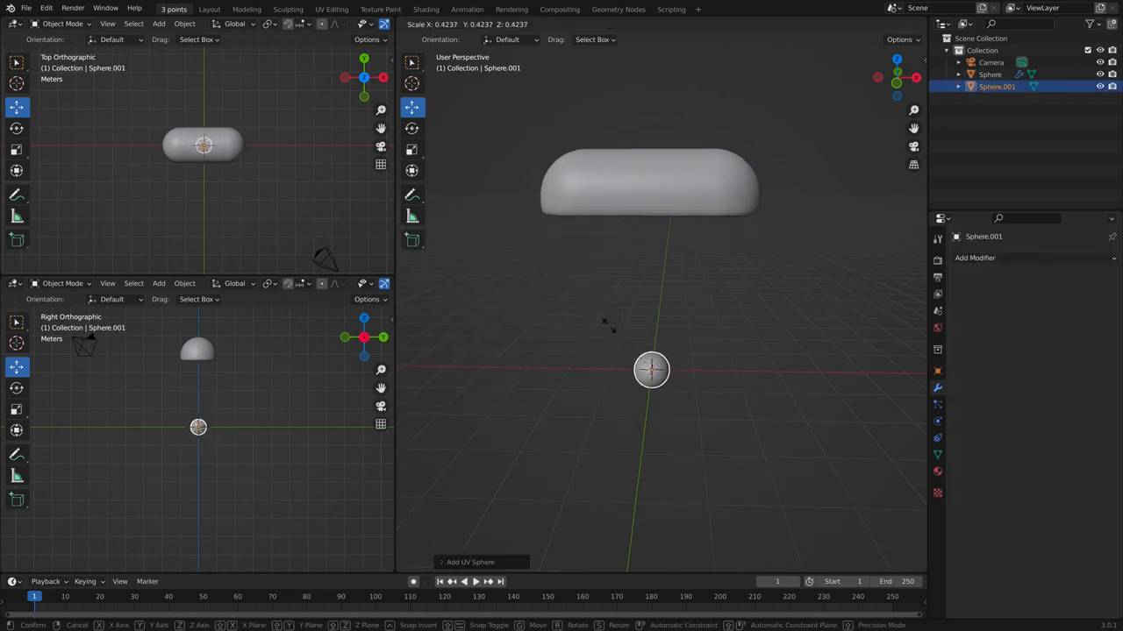
key("Tab")
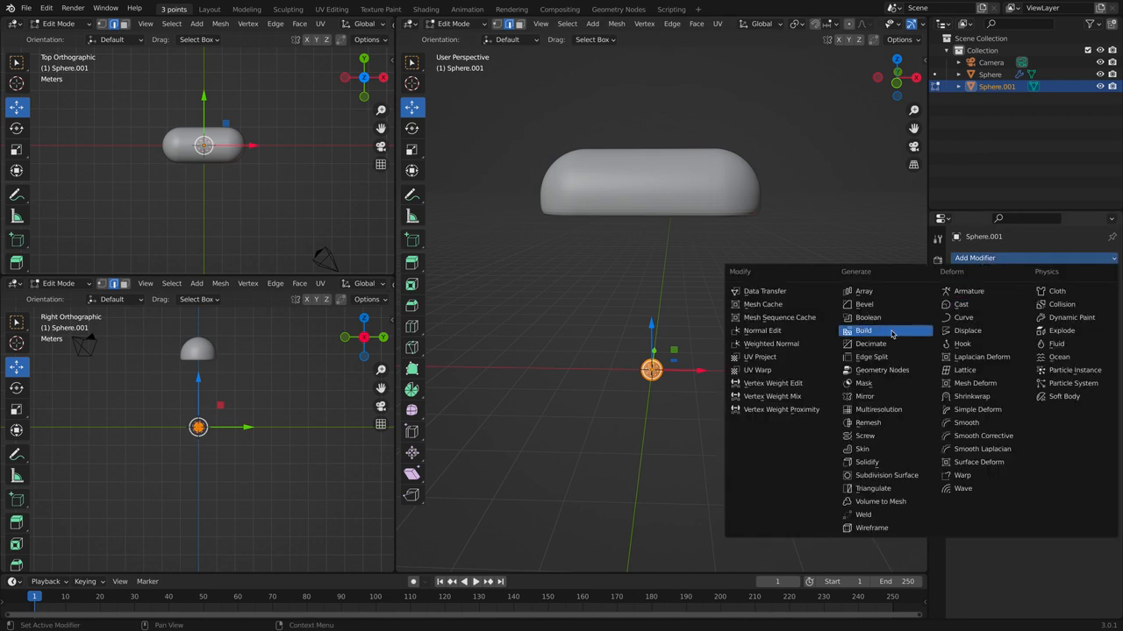
mouse_move(880, 396)
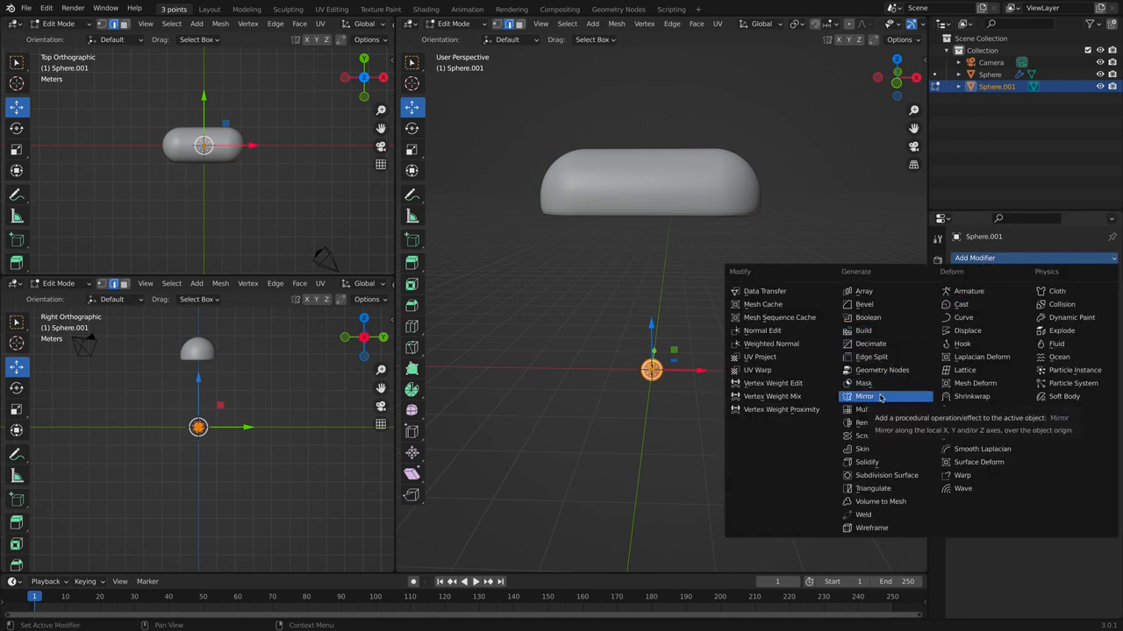
left_click(865, 396)
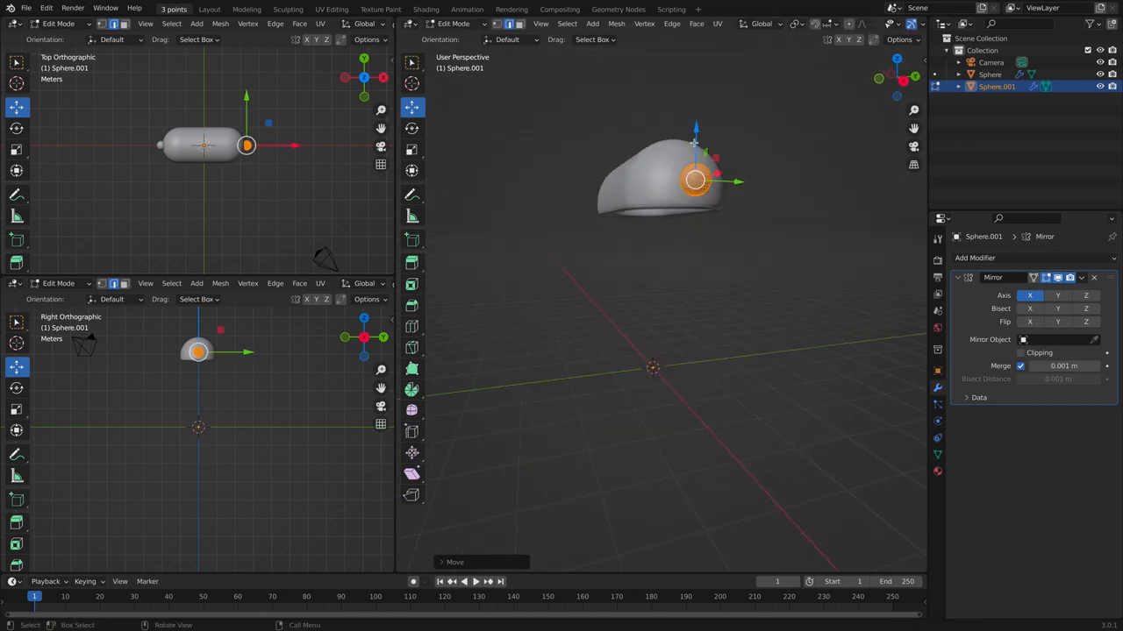
left_click_drag(693, 180, 754, 185)
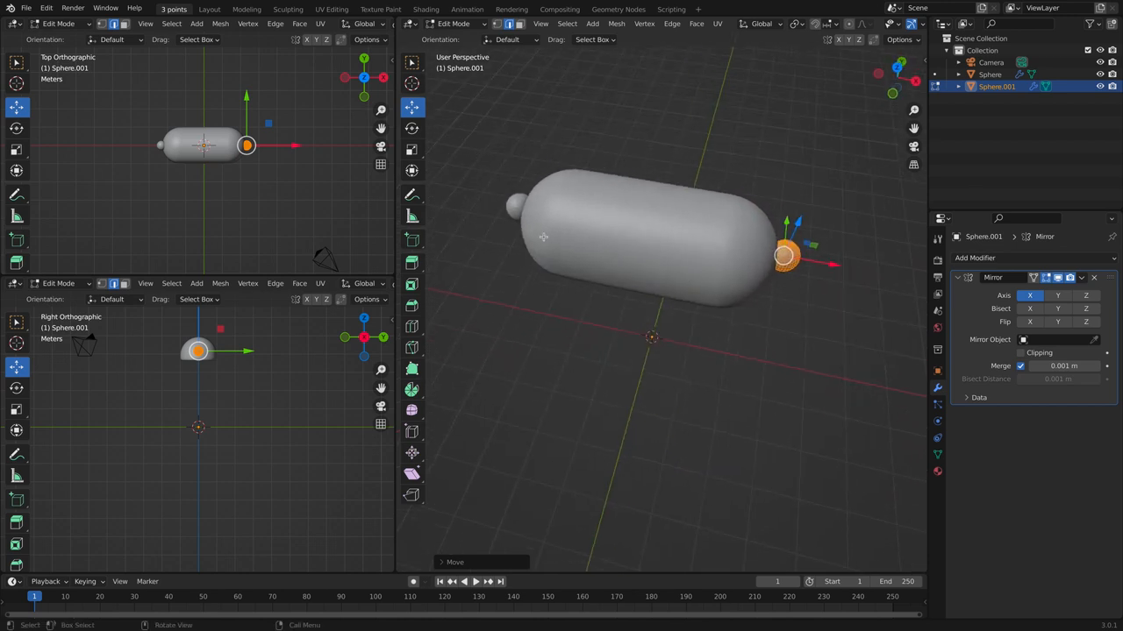
mouse_move(467, 186)
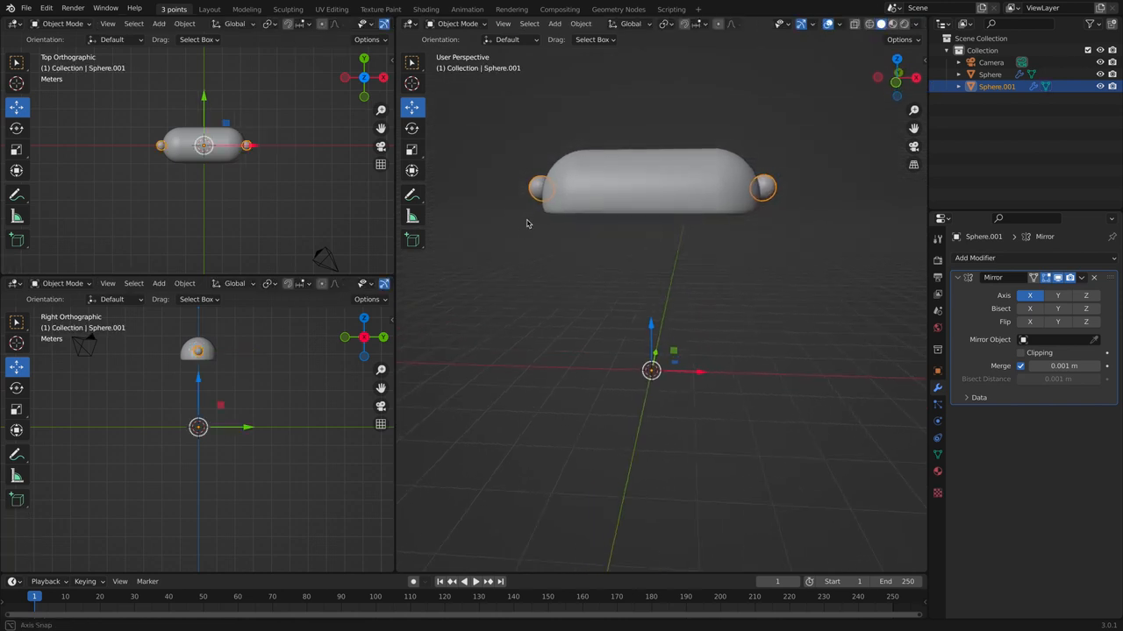
Add an 8-vertex cylinder, turn it 90 degrees onto its side and raise it above the shade.
left_click(555, 24)
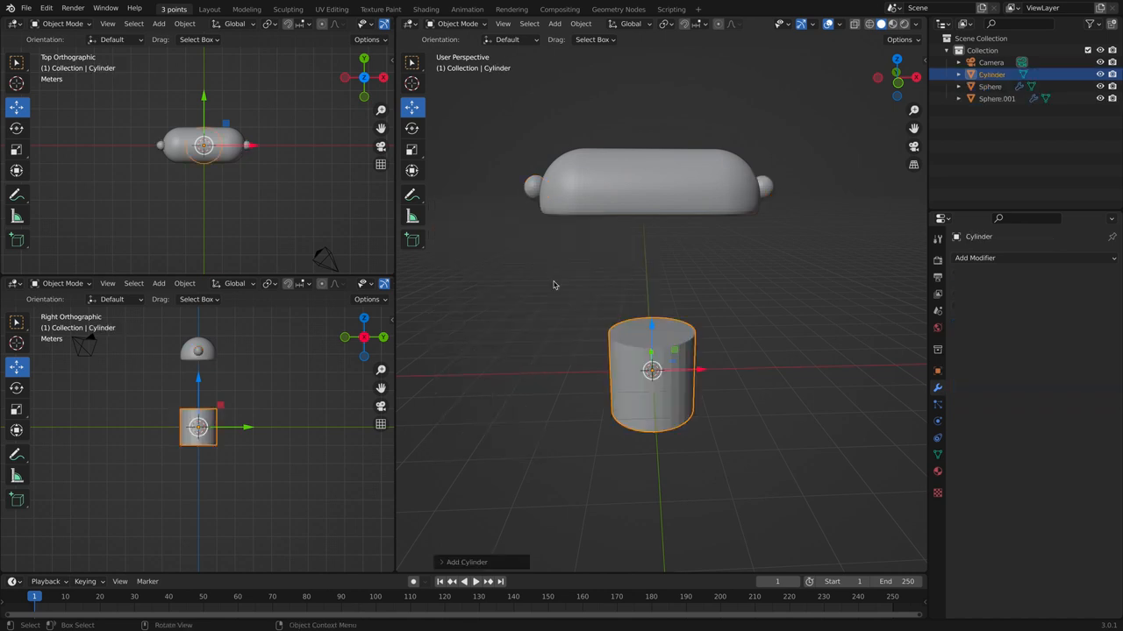
left_click(467, 561)
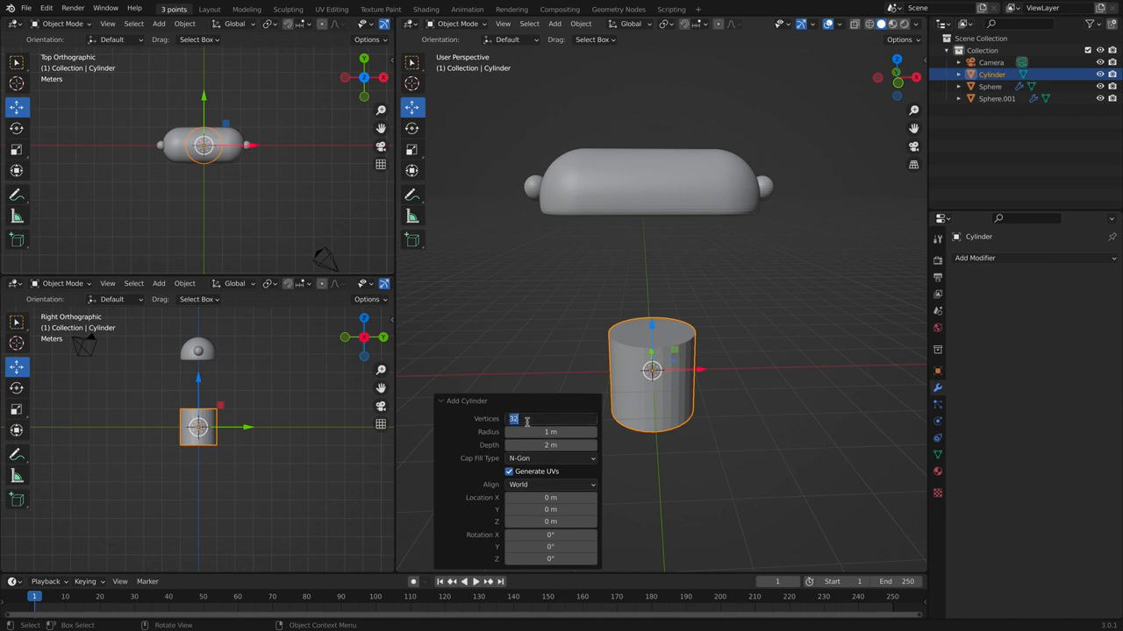
type("8")
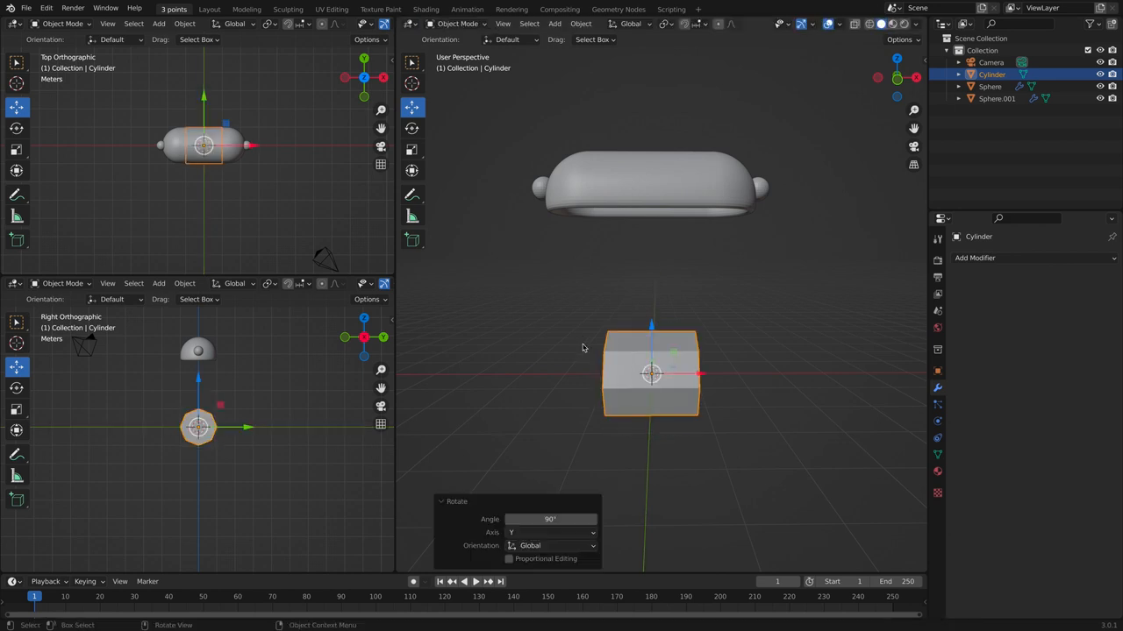
key("s")
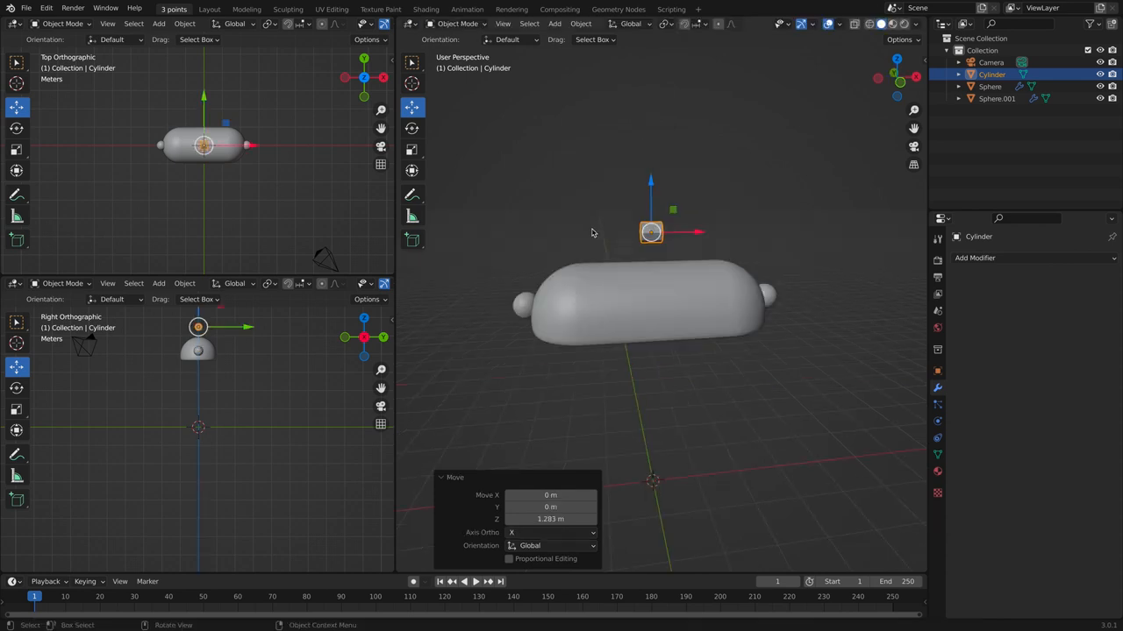
key("Tab")
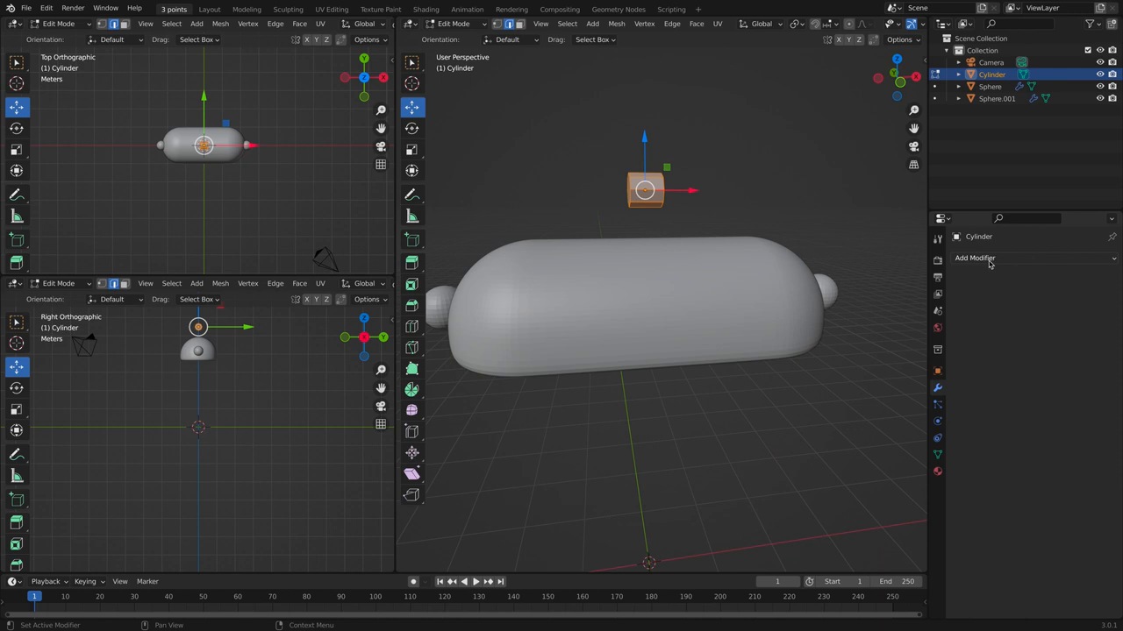
Mirror the small cylinder and stretch it in wireframe view into a thin rod wider than the shade.
left_click(975, 258)
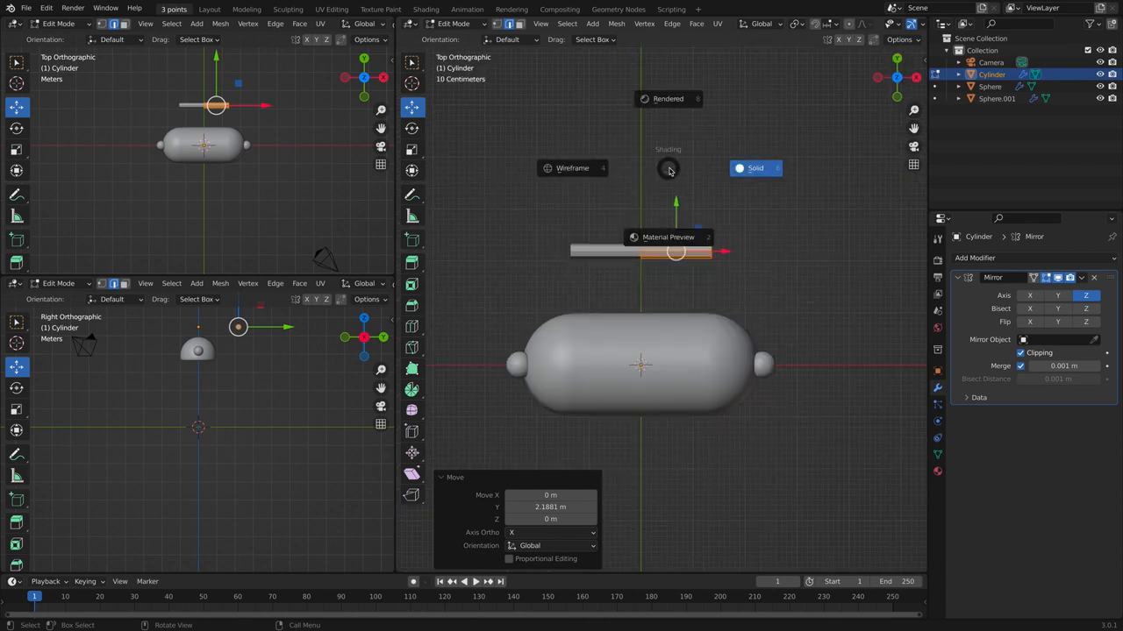
left_click(571, 168)
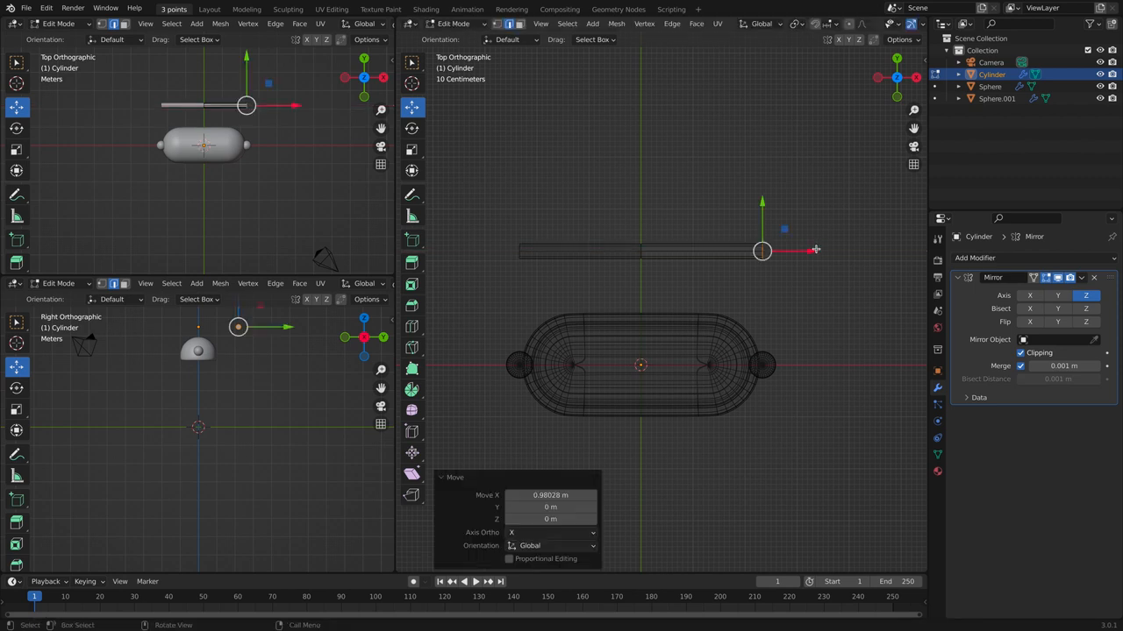
Spin the rod's end loop -90 degrees and extend it down into the shade's end knob.
left_click_drag(816, 249, 762, 252)
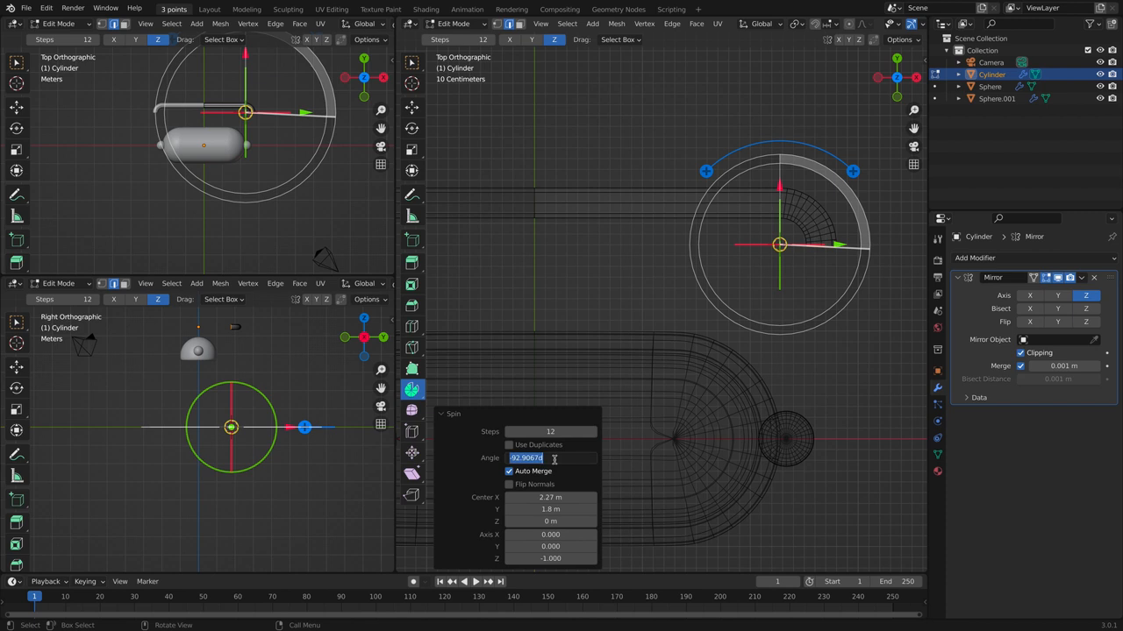
type("-90")
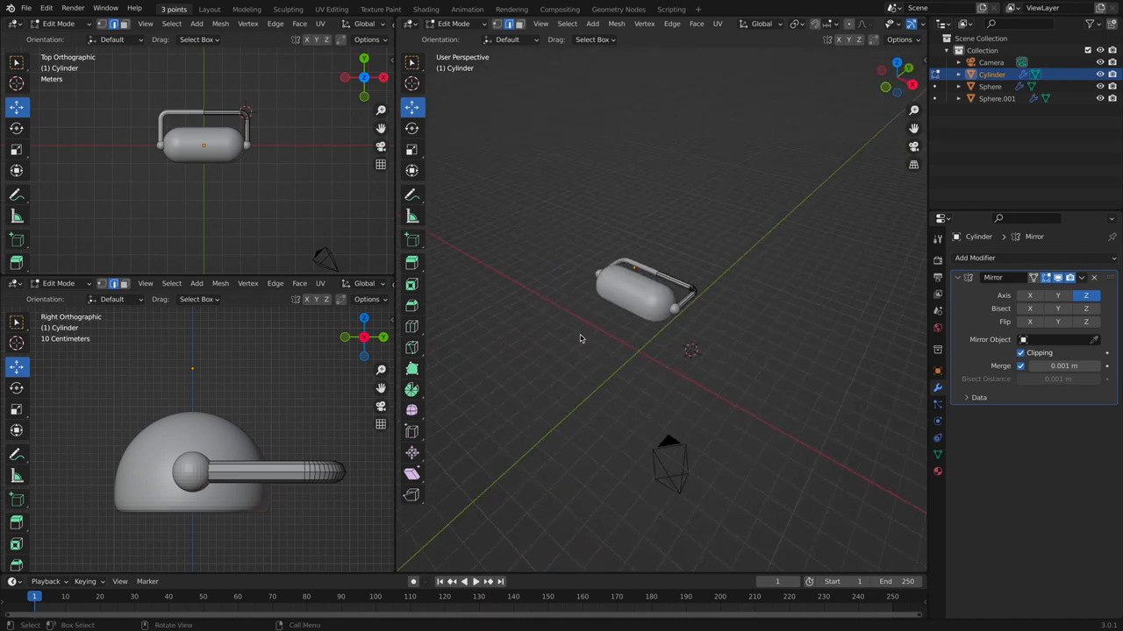
Add a new cylinder below the shade and widen it into a flat disc base.
key("Tab")
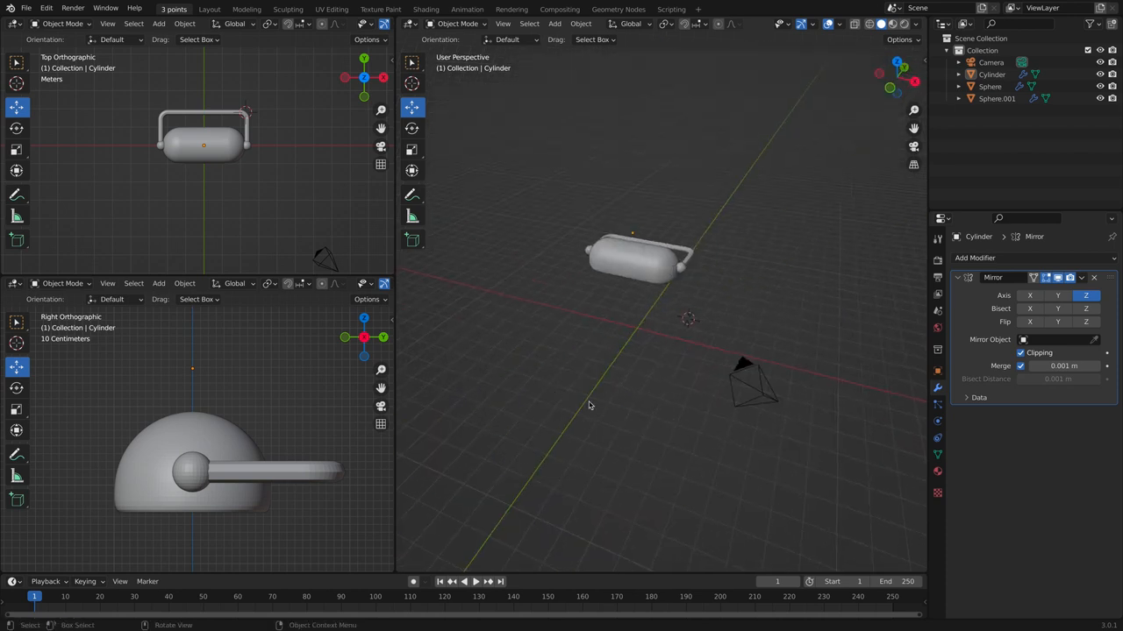
left_click(555, 25)
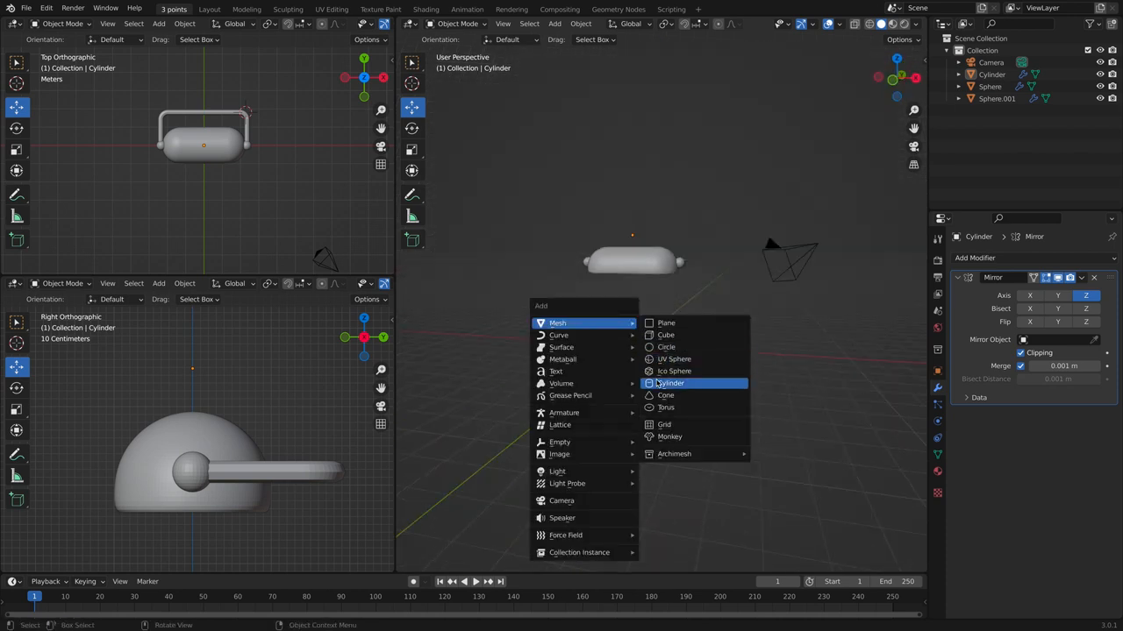
left_click(671, 382)
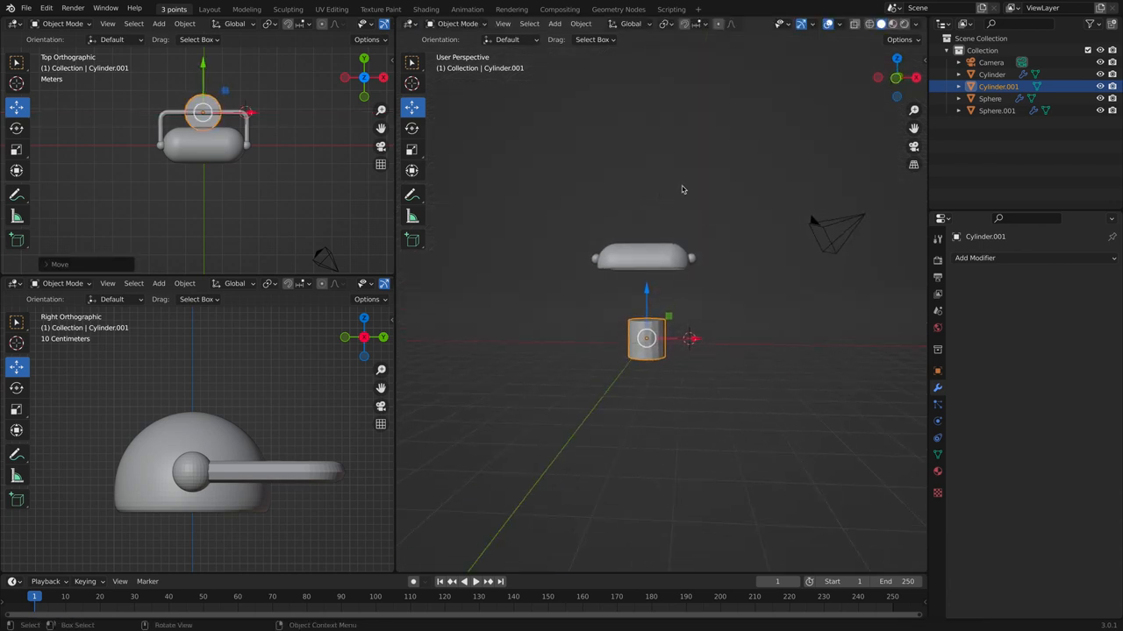
key("Tab")
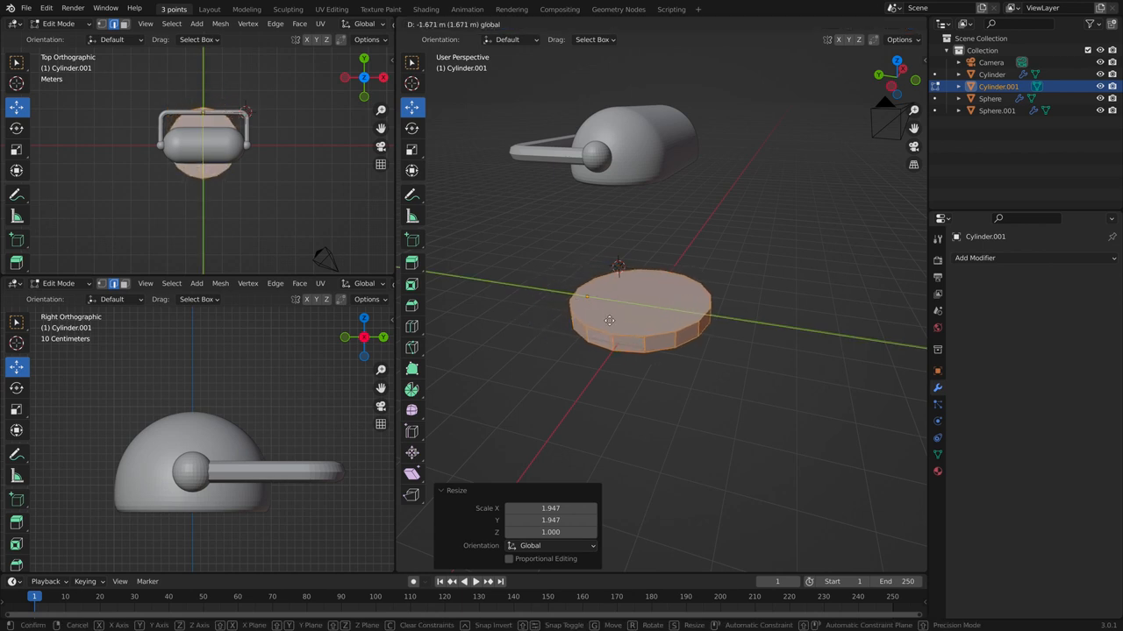
left_click_drag(611, 319, 645, 301)
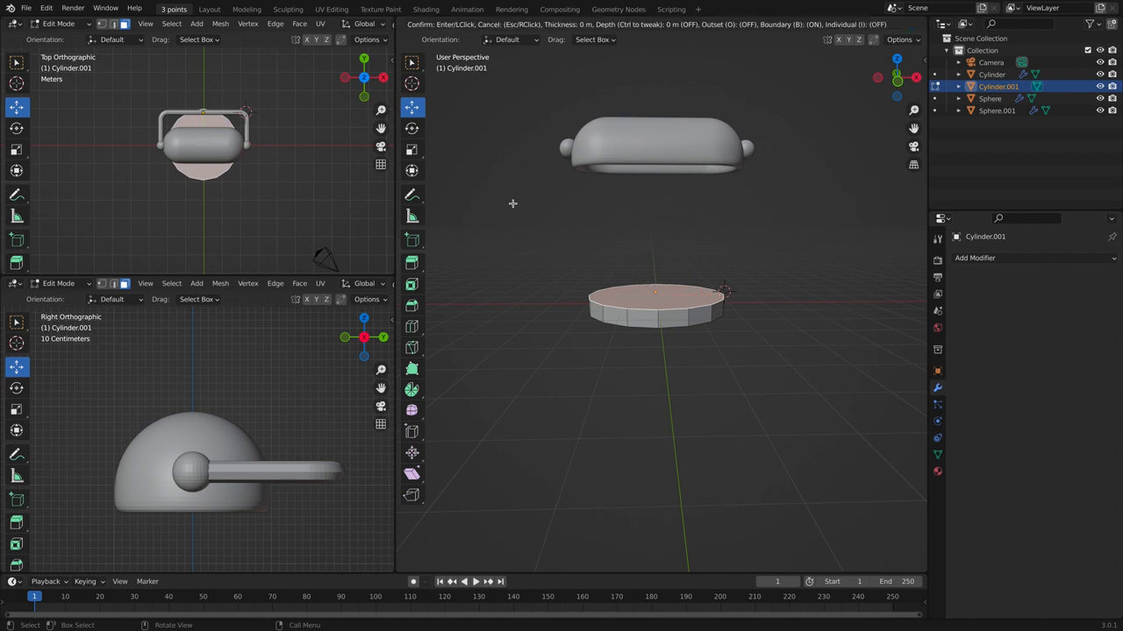
Inset and extrude the disc's top into stepped tiers and a tapered neck, then finish editing.
left_click(656, 295)
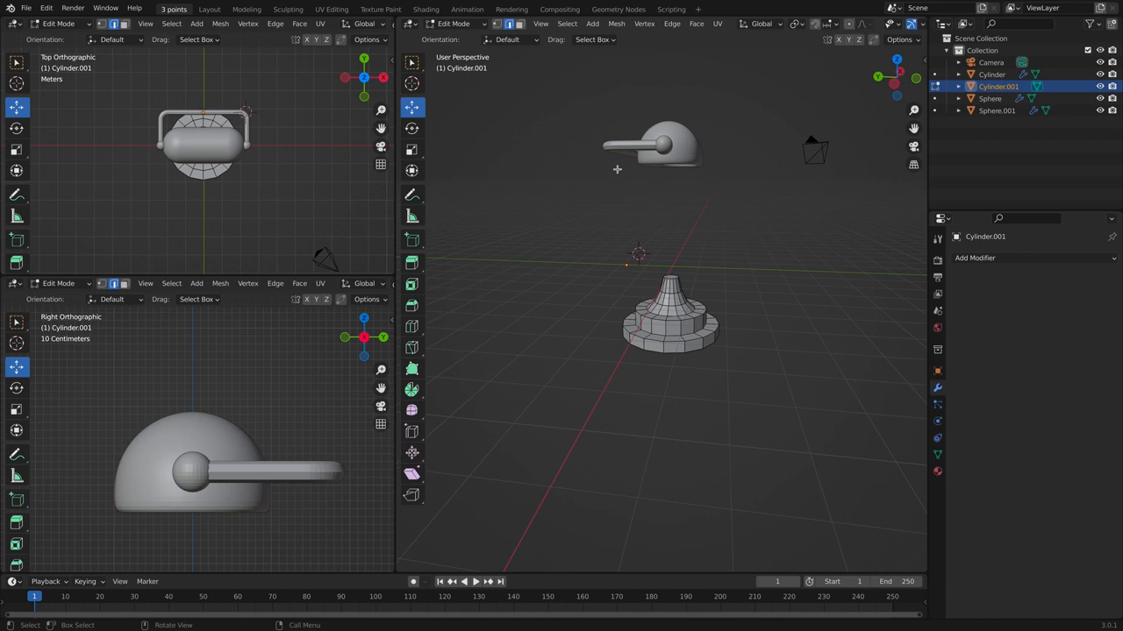
mouse_move(663, 231)
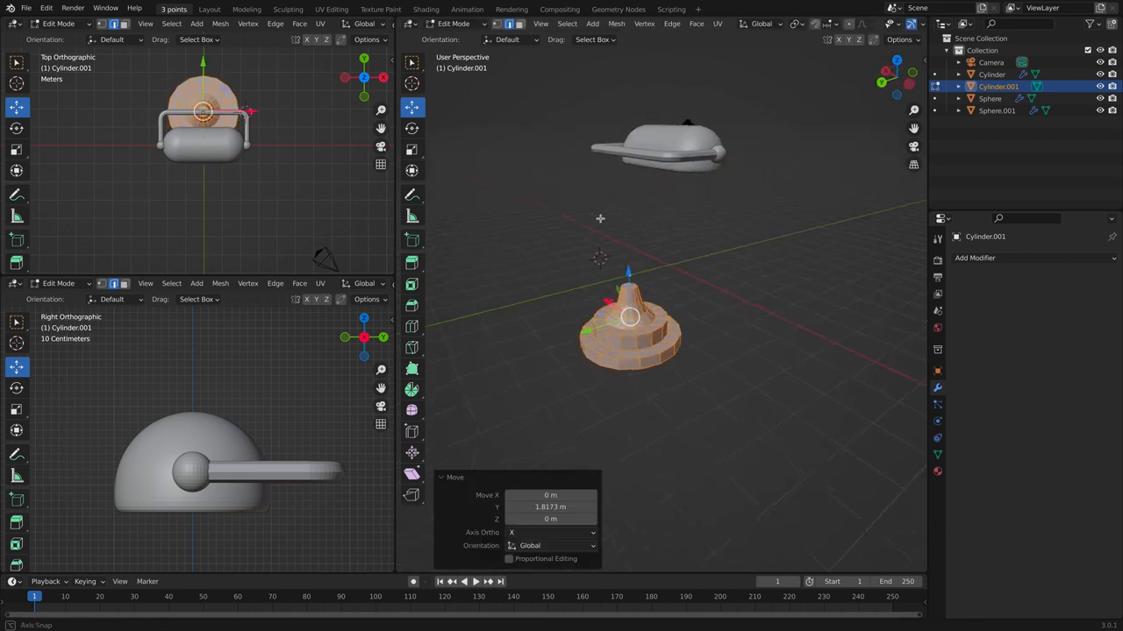
key("Tab")
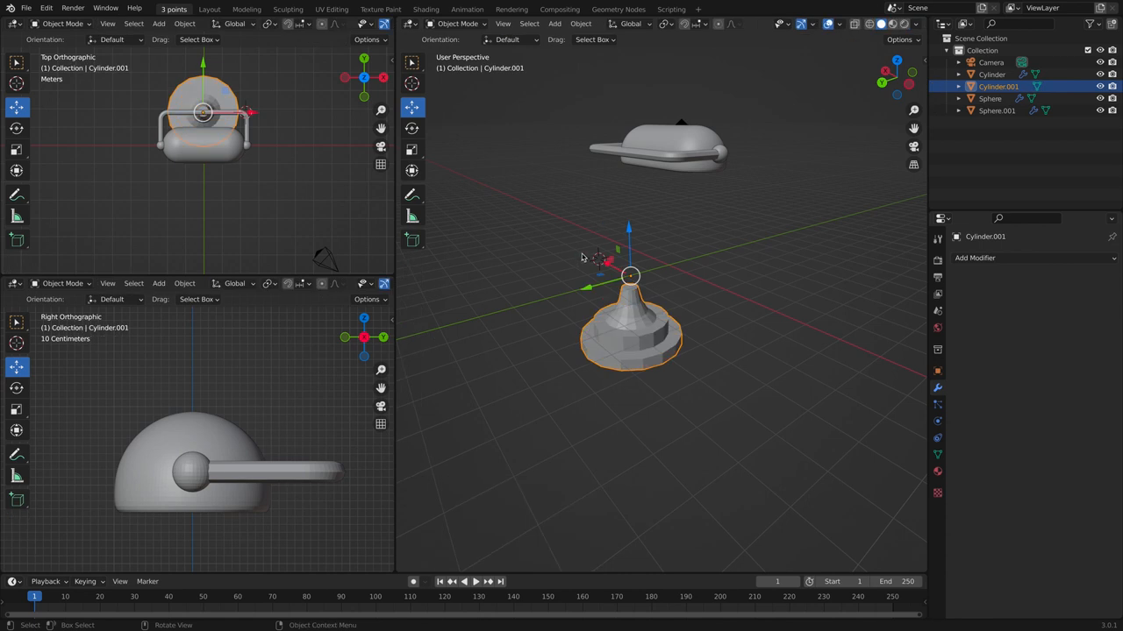
mouse_move(576, 235)
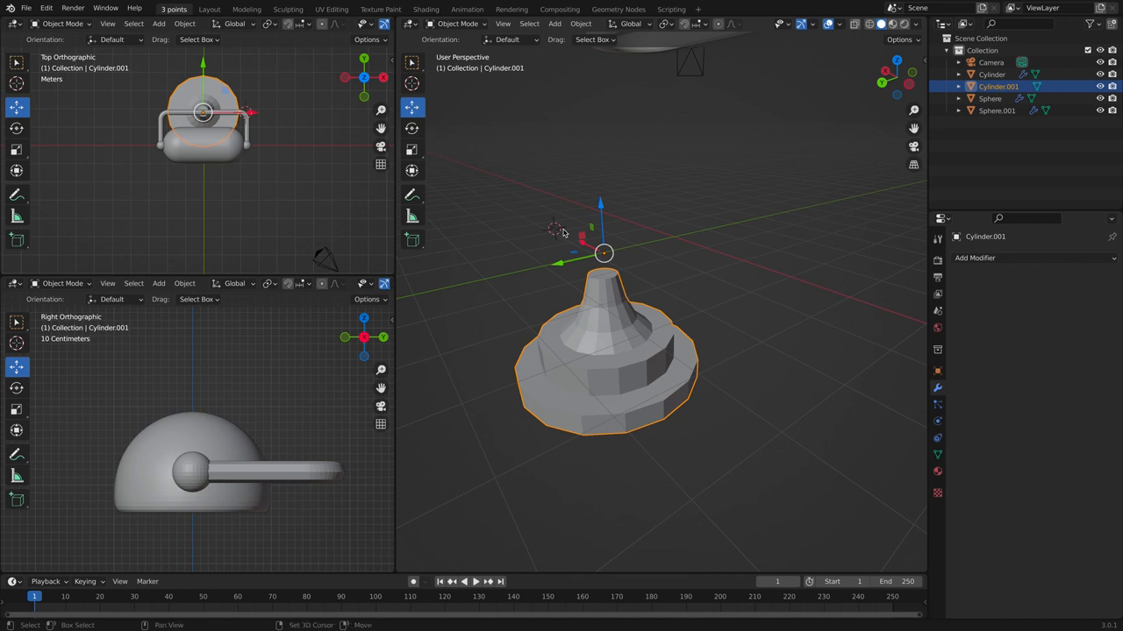
key("shift+s")
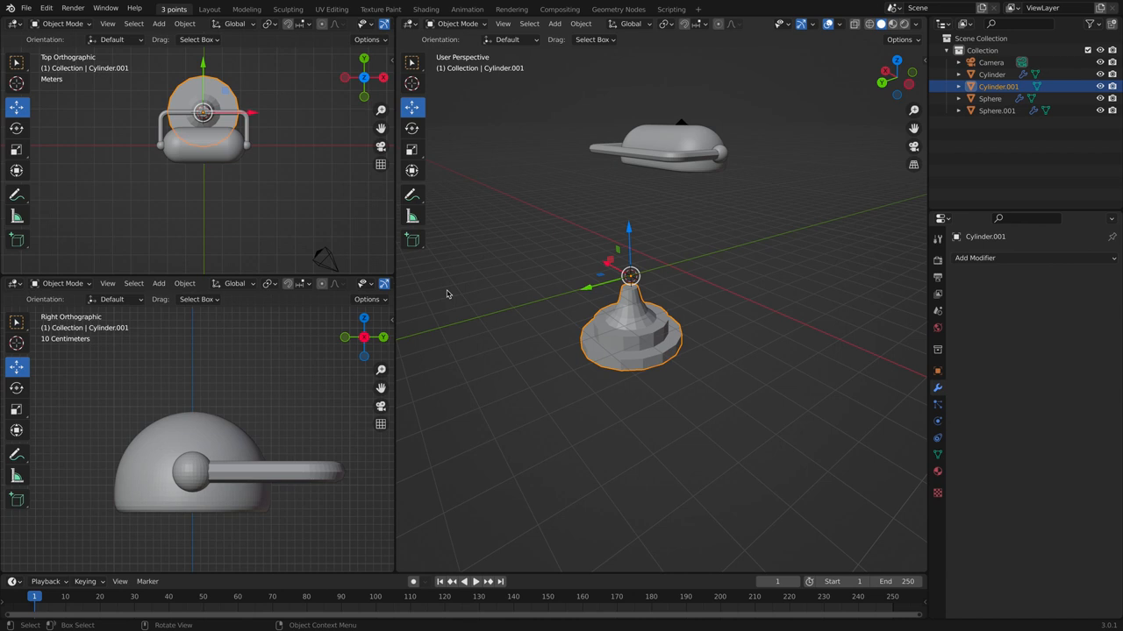
left_click(158, 283)
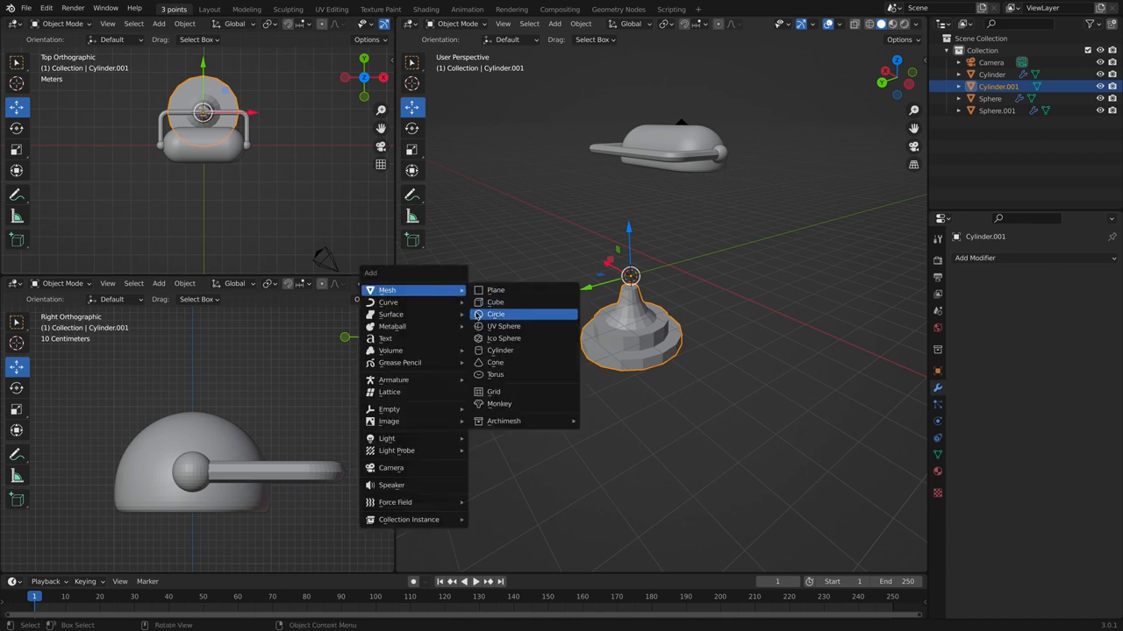
Add a thin tall cylinder pole from the base neck up to the arm, with an inset top.
left_click(499, 351)
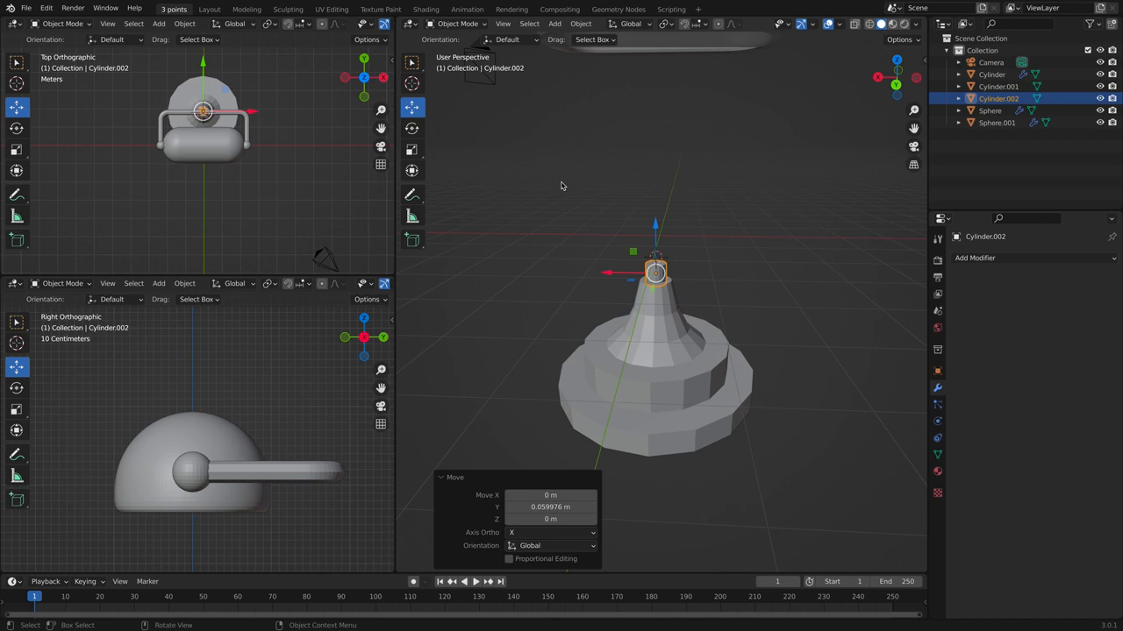
key("Tab")
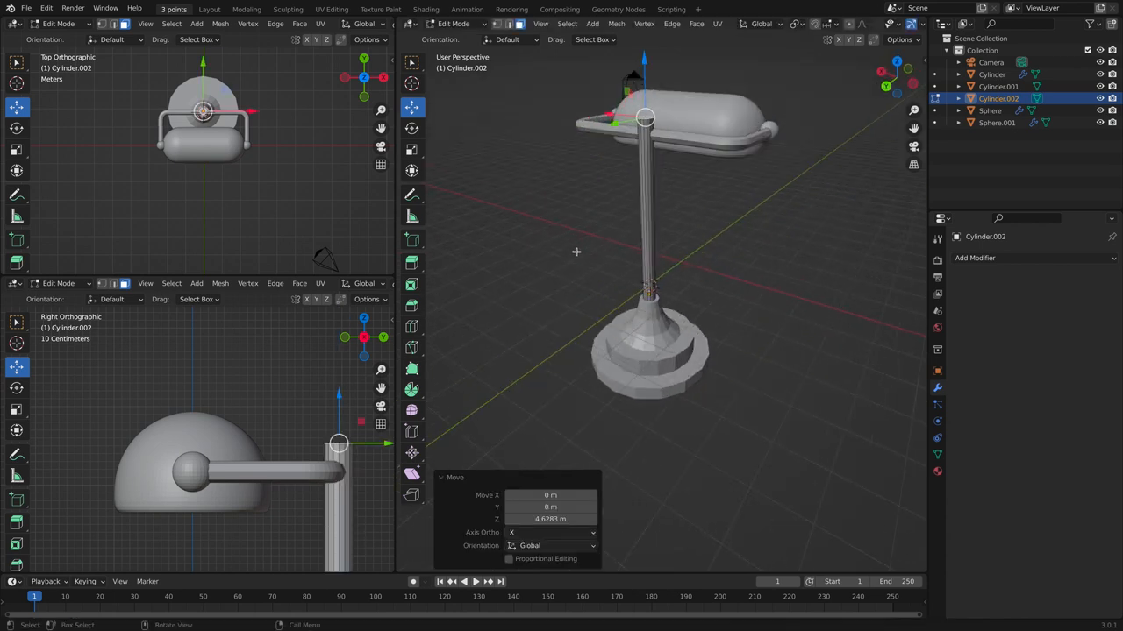
mouse_move(570, 253)
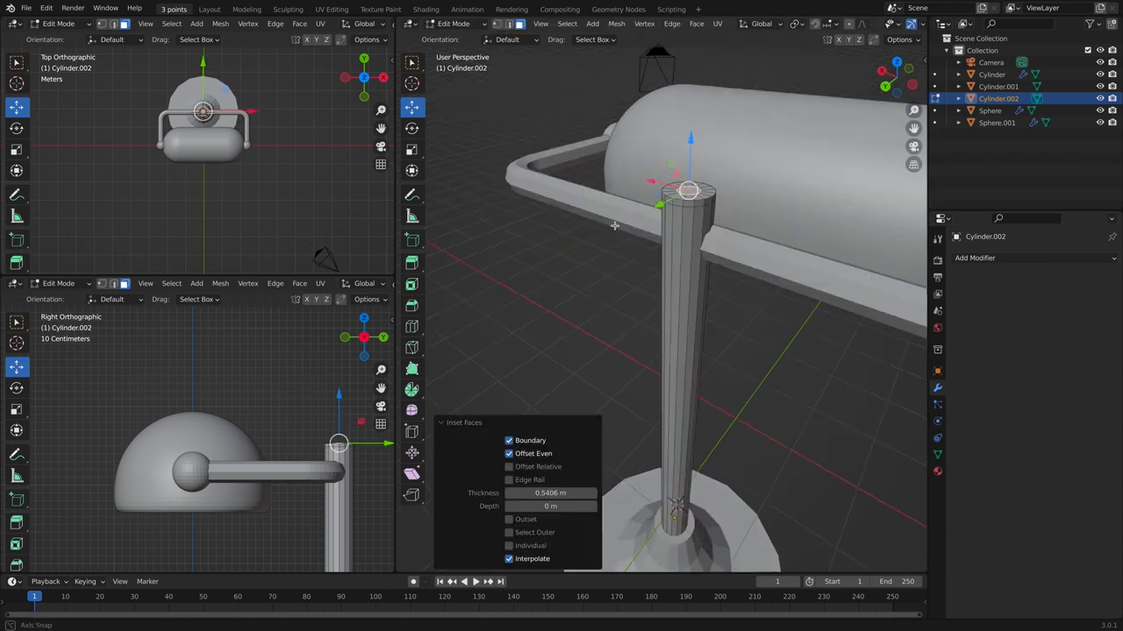
left_click(975, 256)
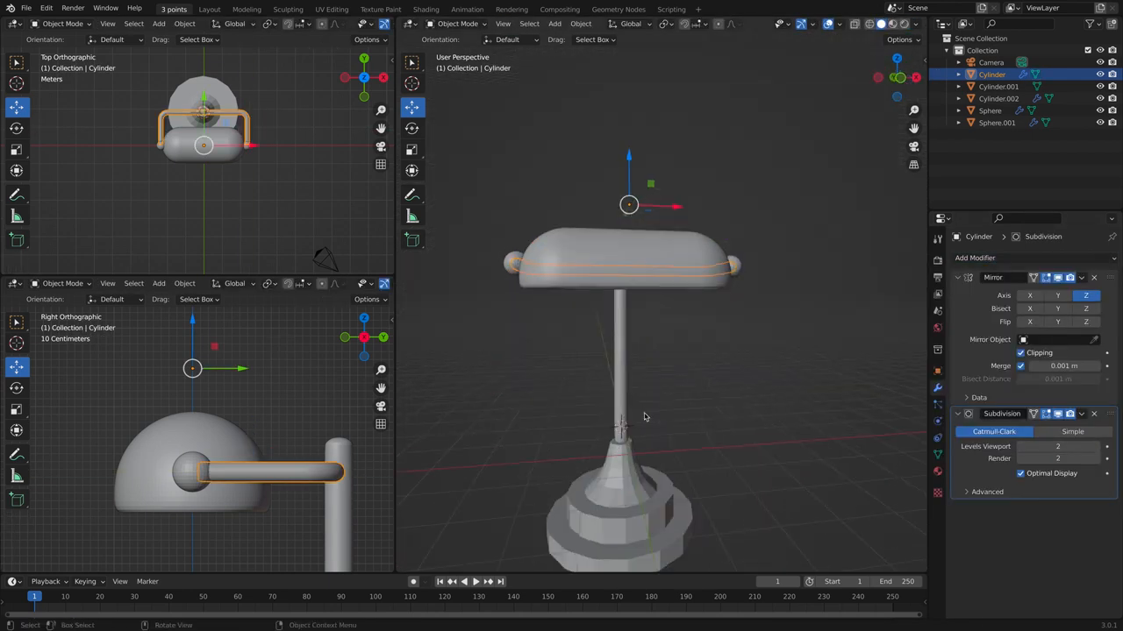
Leave Edit Mode on the subdivision-smoothed base and orbit to view the finished lamp from above.
key("Tab")
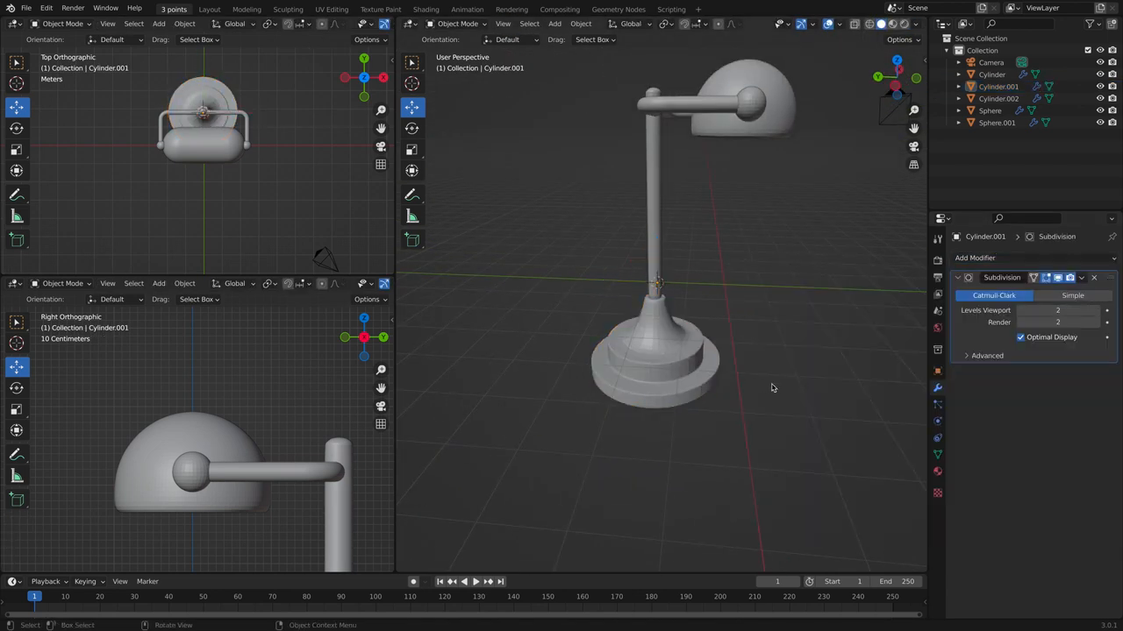
left_click_drag(772, 387, 600, 421)
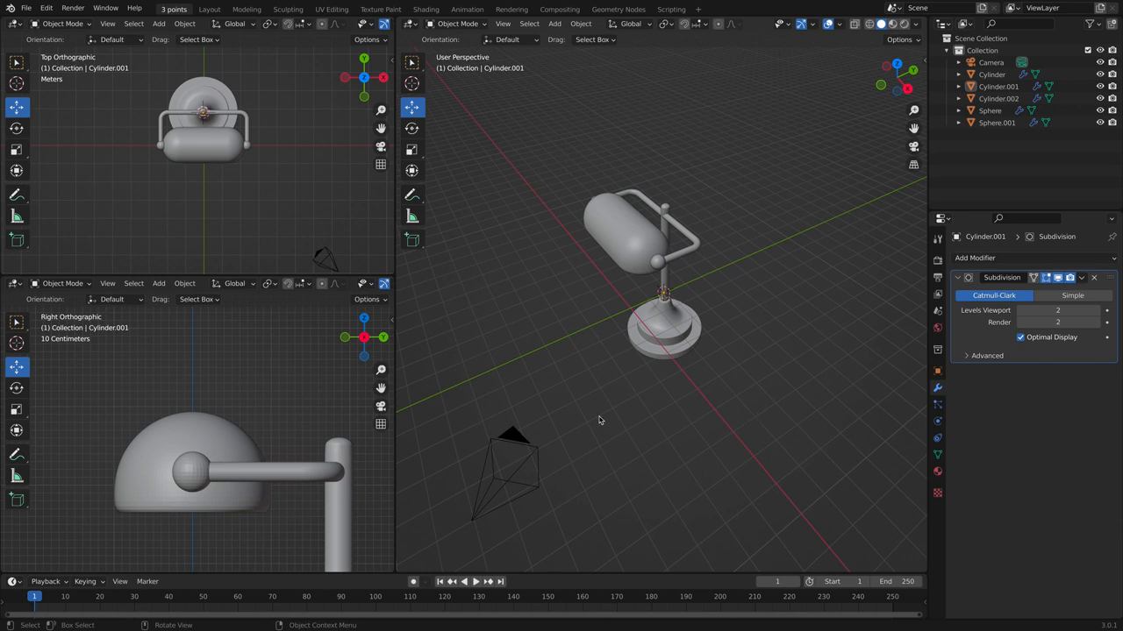